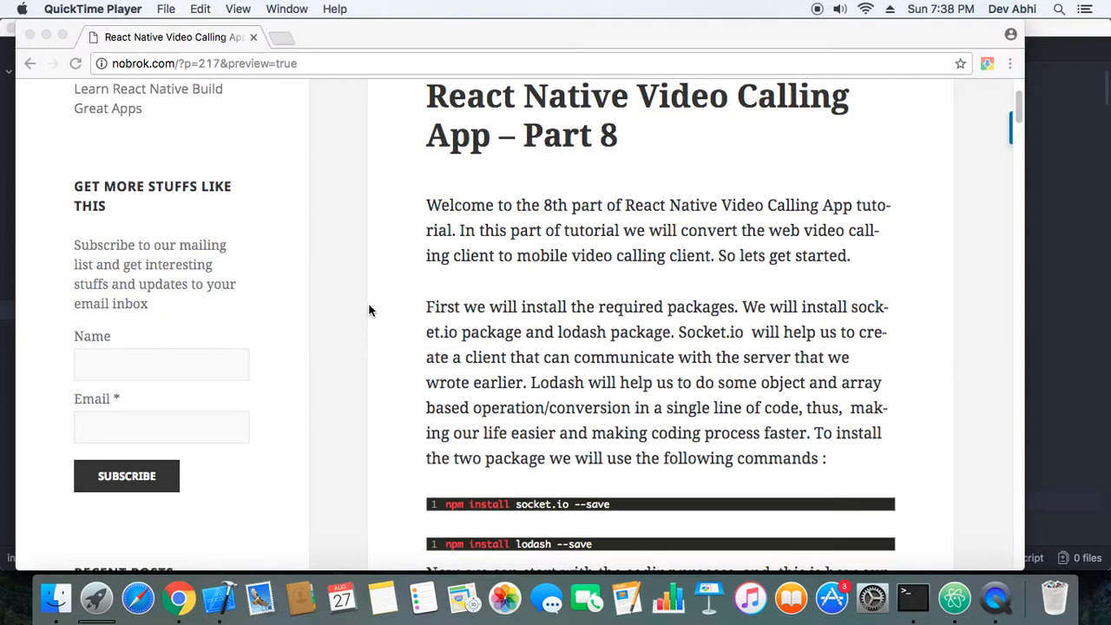
pyautogui.scroll(-3)
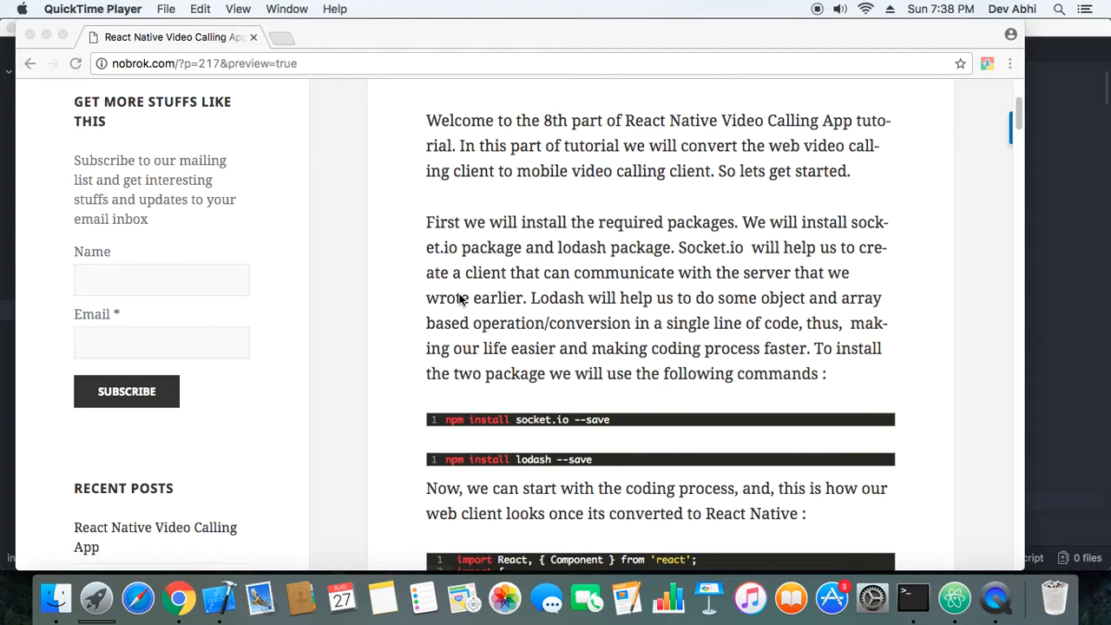
pyautogui.moveTo(551, 425)
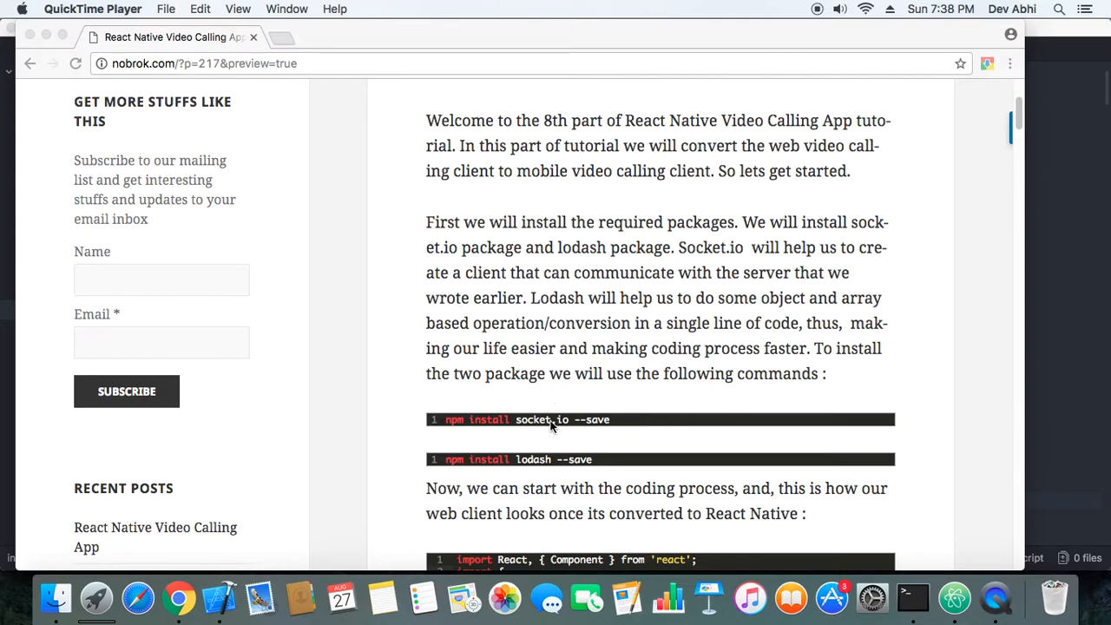
pyautogui.moveTo(616, 451)
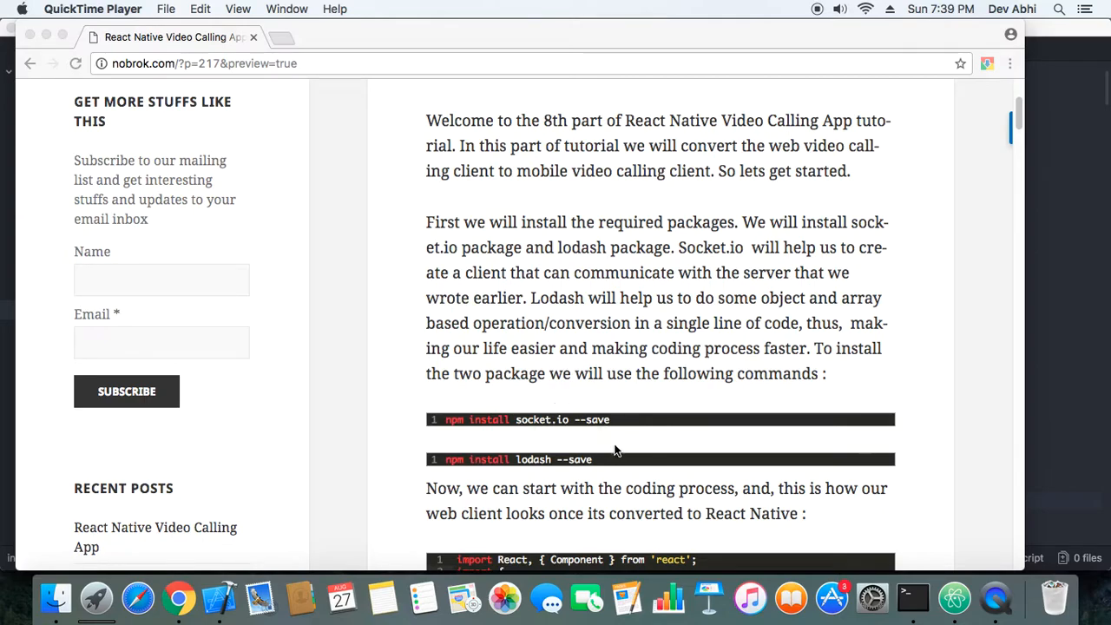
pyautogui.moveTo(535, 464)
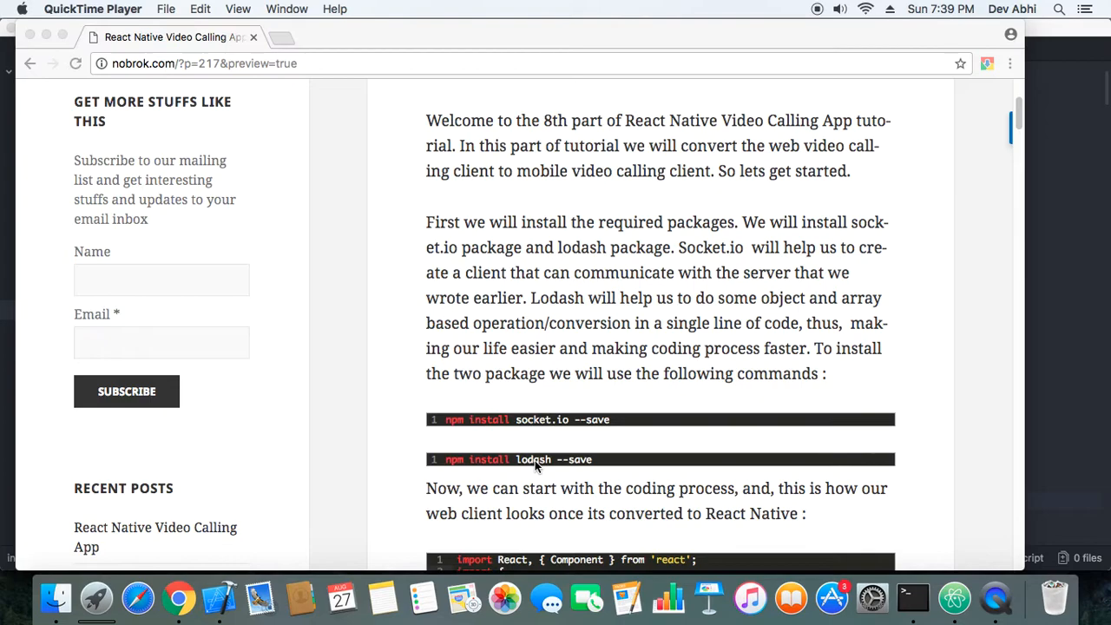
pyautogui.moveTo(506, 464)
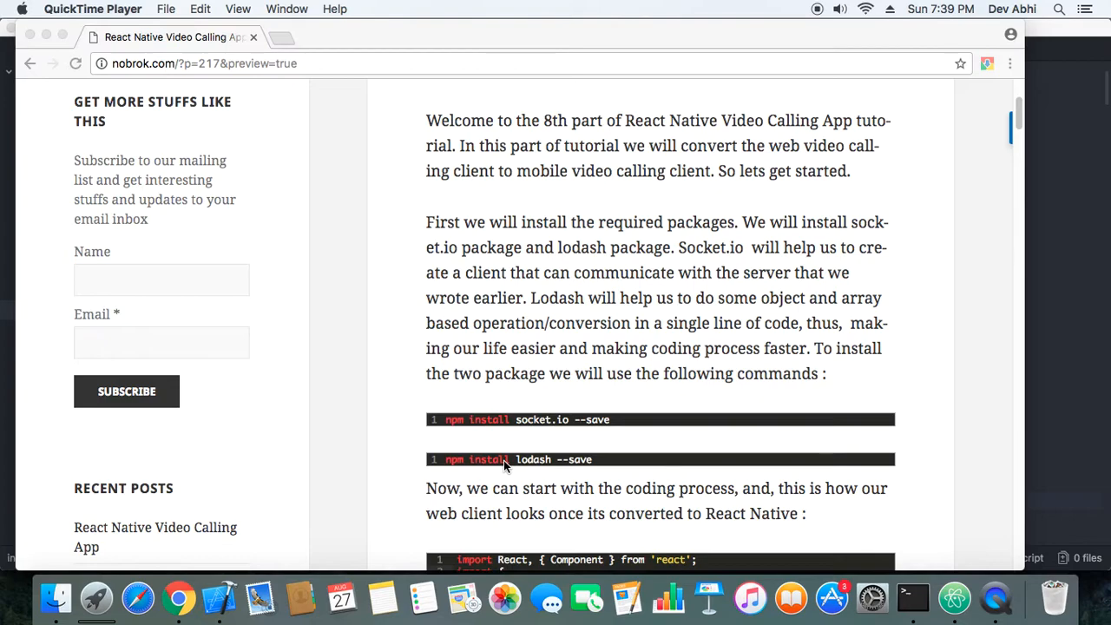
pyautogui.scroll(-3)
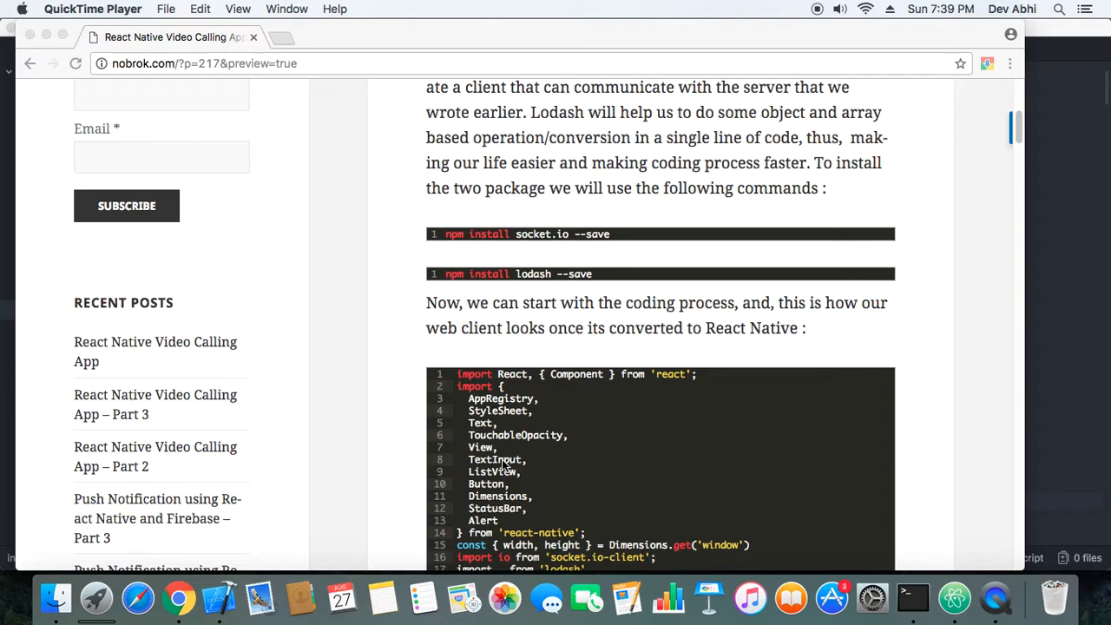
pyautogui.scroll(-3)
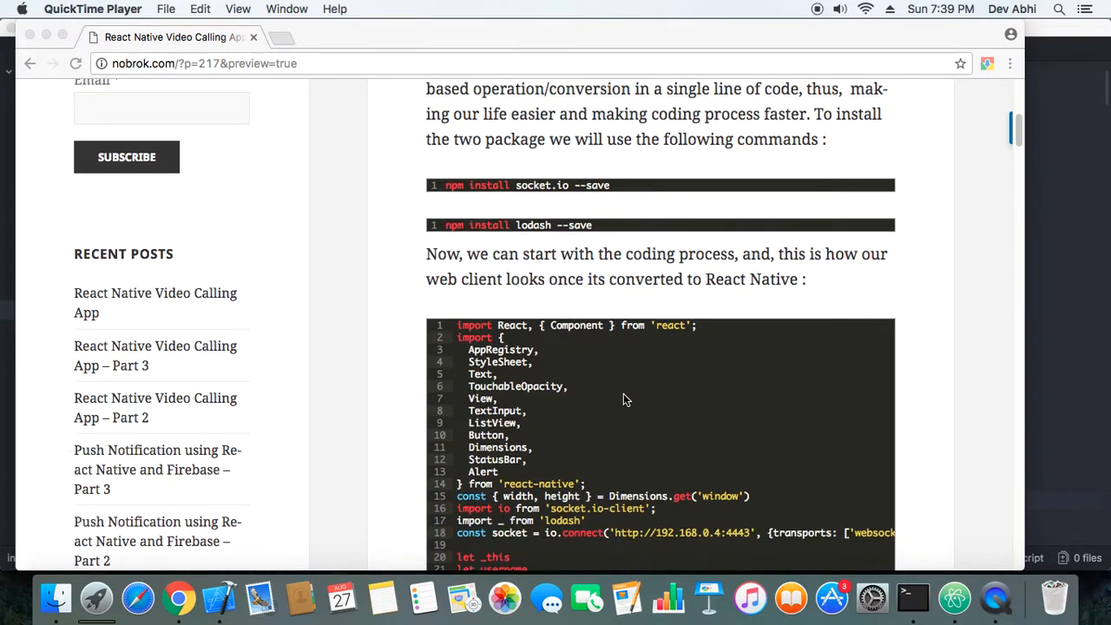
pyautogui.moveTo(586, 397)
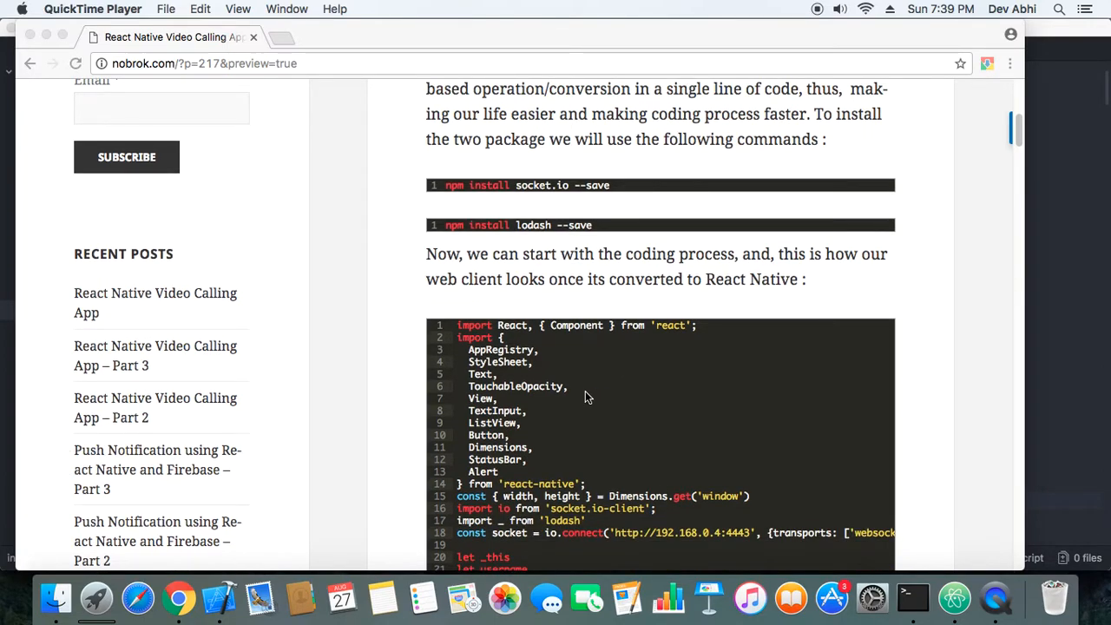
pyautogui.scroll(-3)
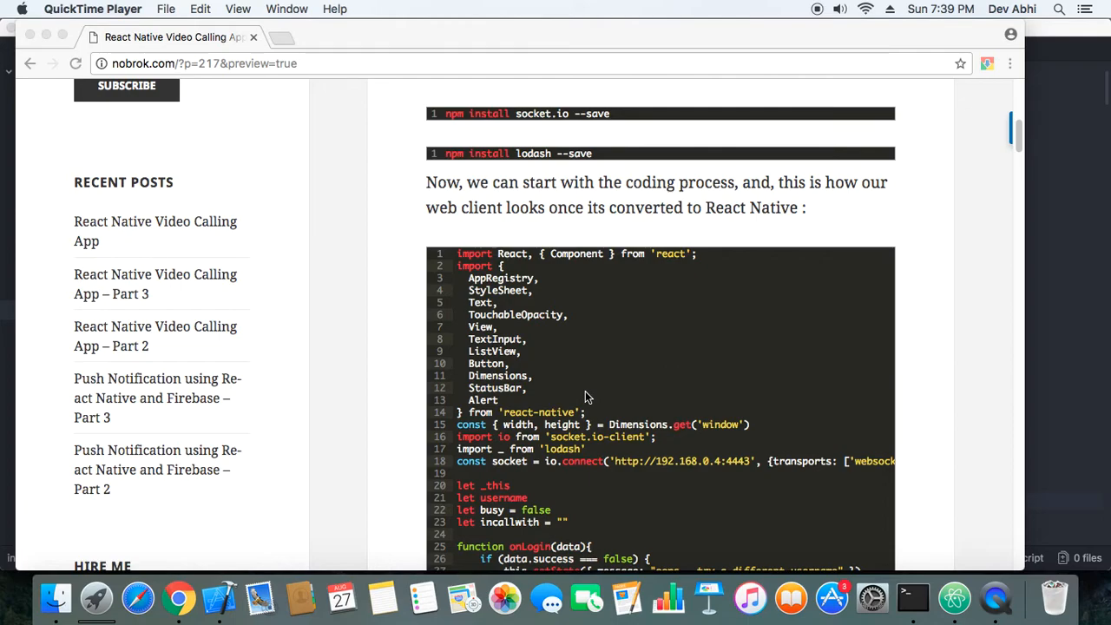
pyautogui.moveTo(565, 387)
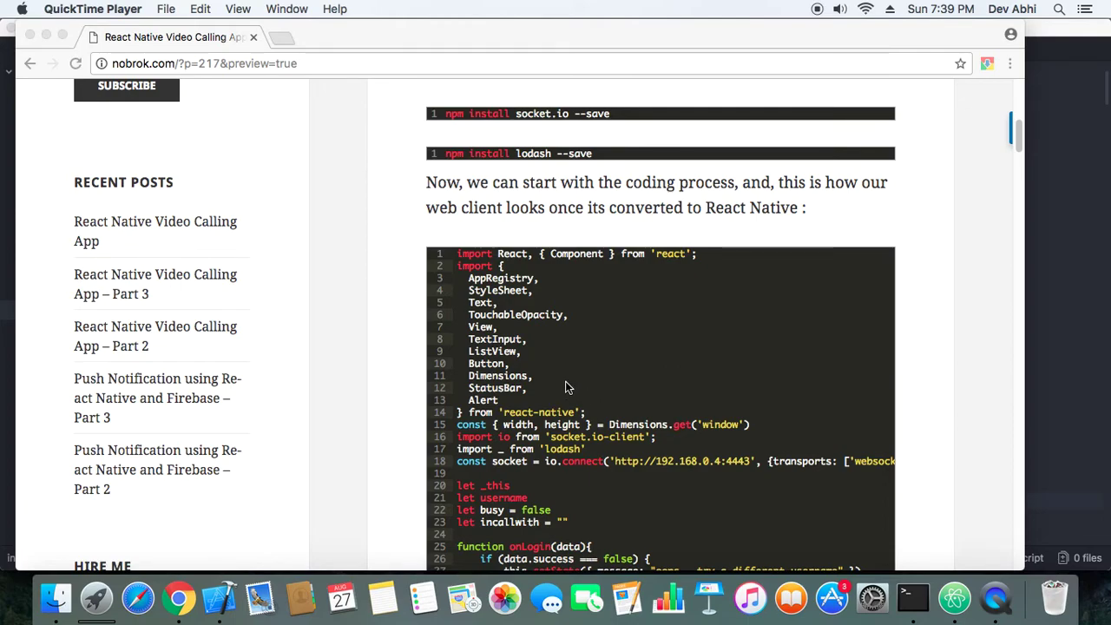
pyautogui.moveTo(477, 302)
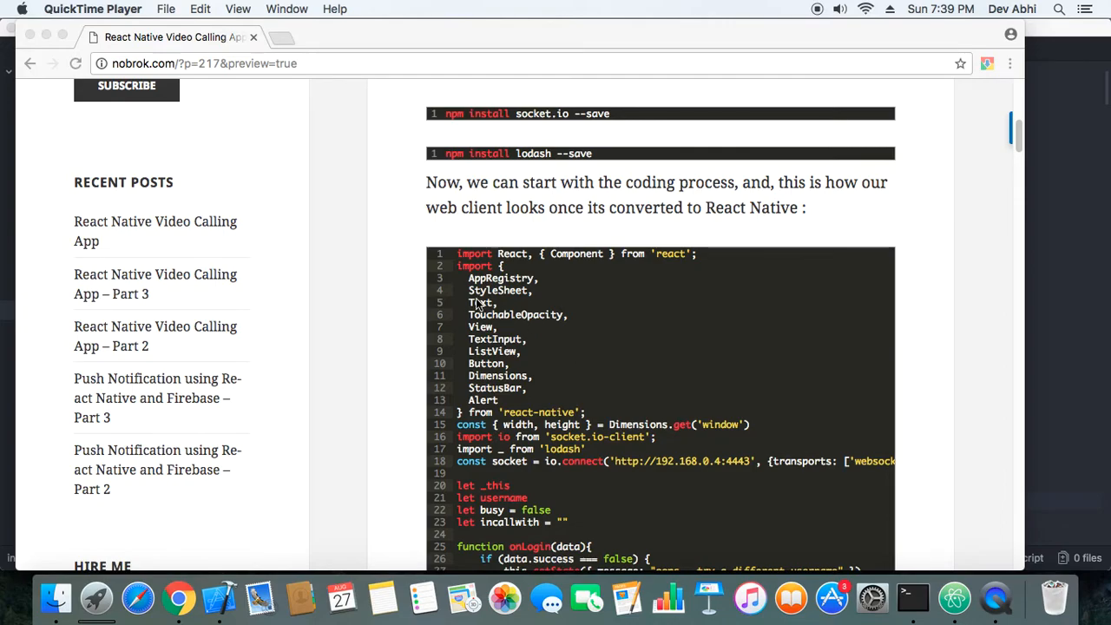
pyautogui.moveTo(534, 412)
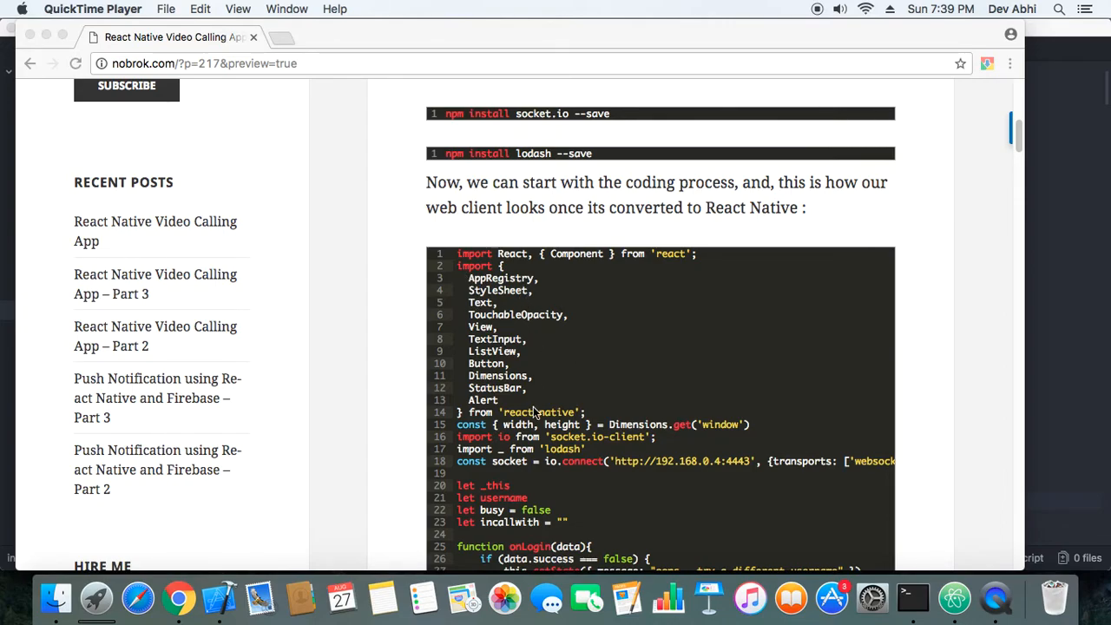
pyautogui.moveTo(548, 413)
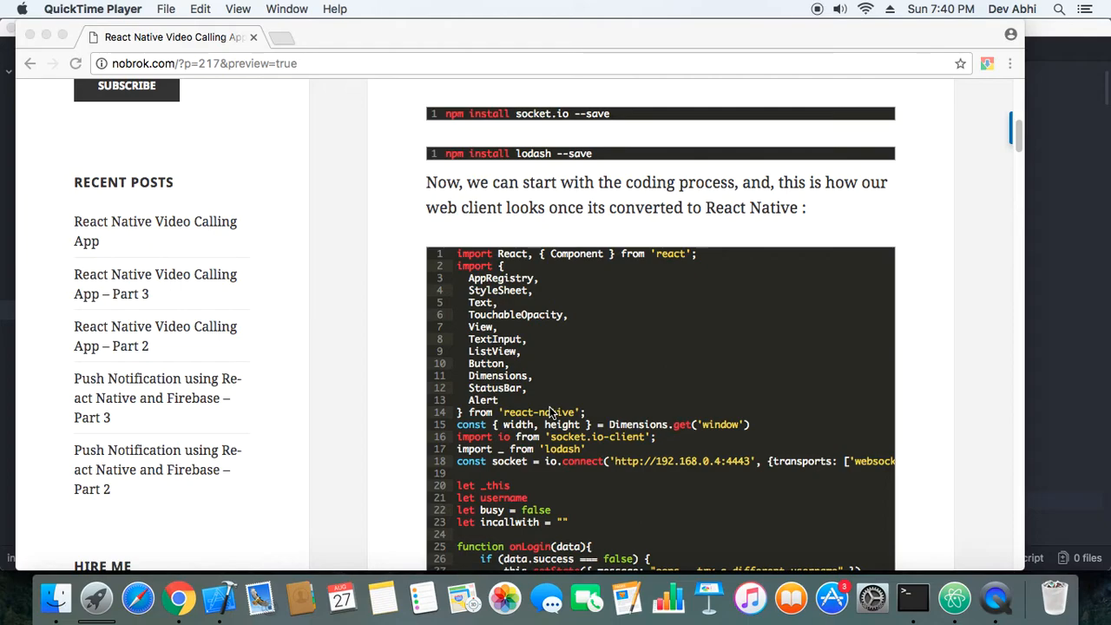
pyautogui.moveTo(468, 354)
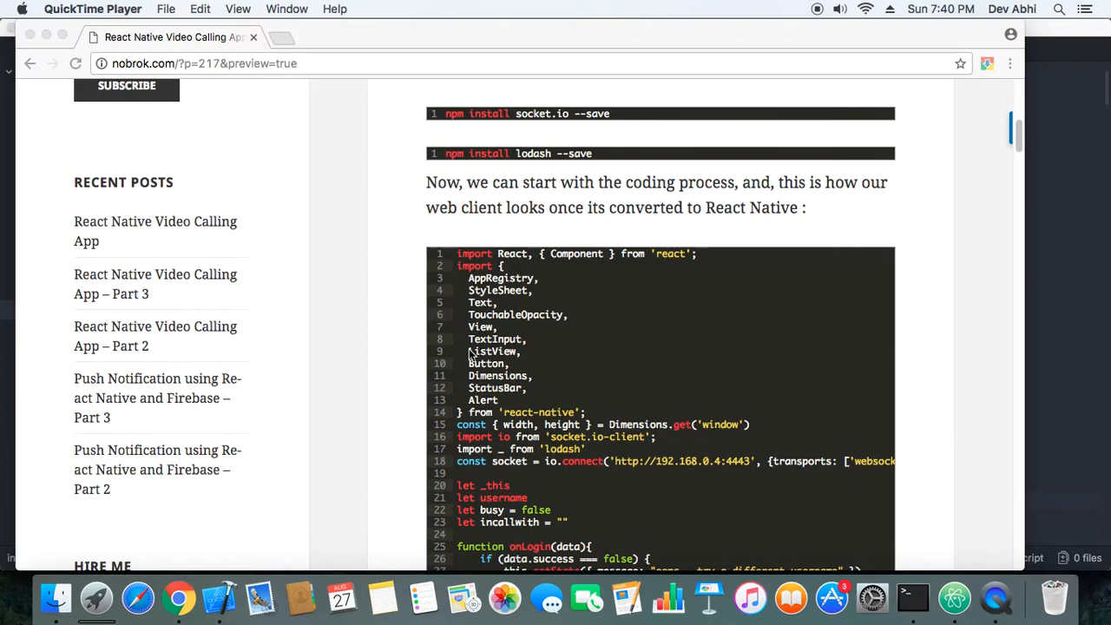
pyautogui.moveTo(512, 367)
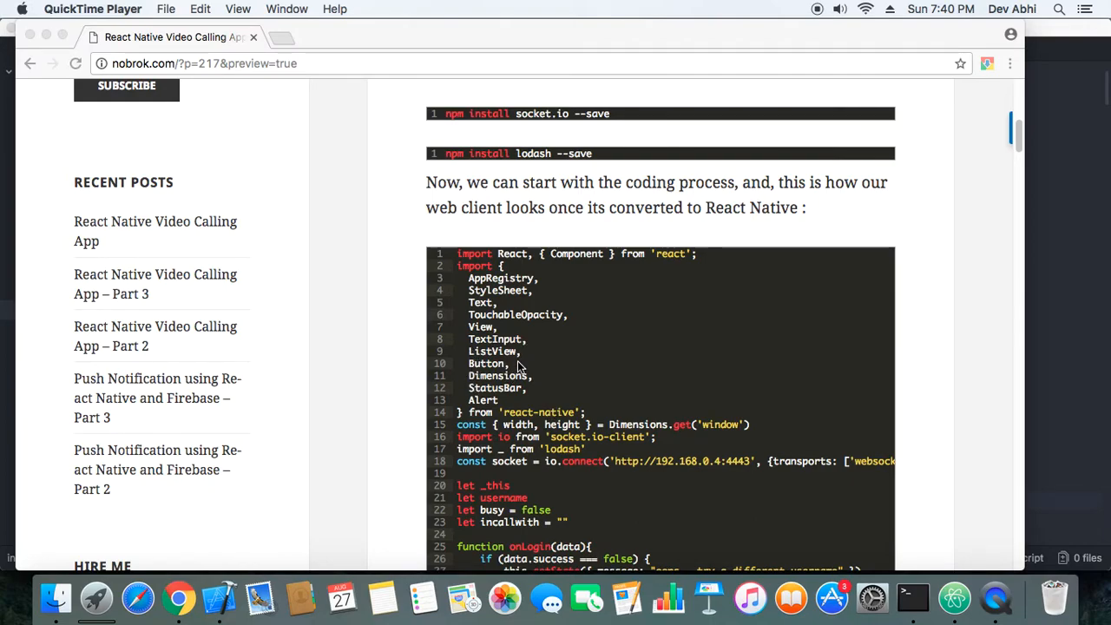
pyautogui.moveTo(476, 408)
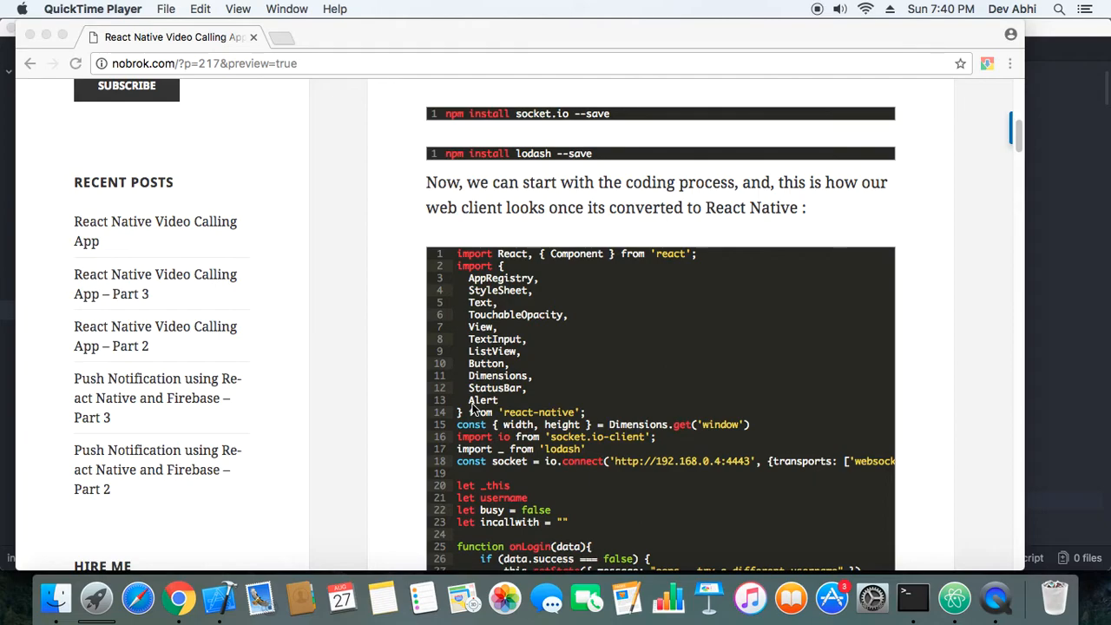
pyautogui.scroll(-3)
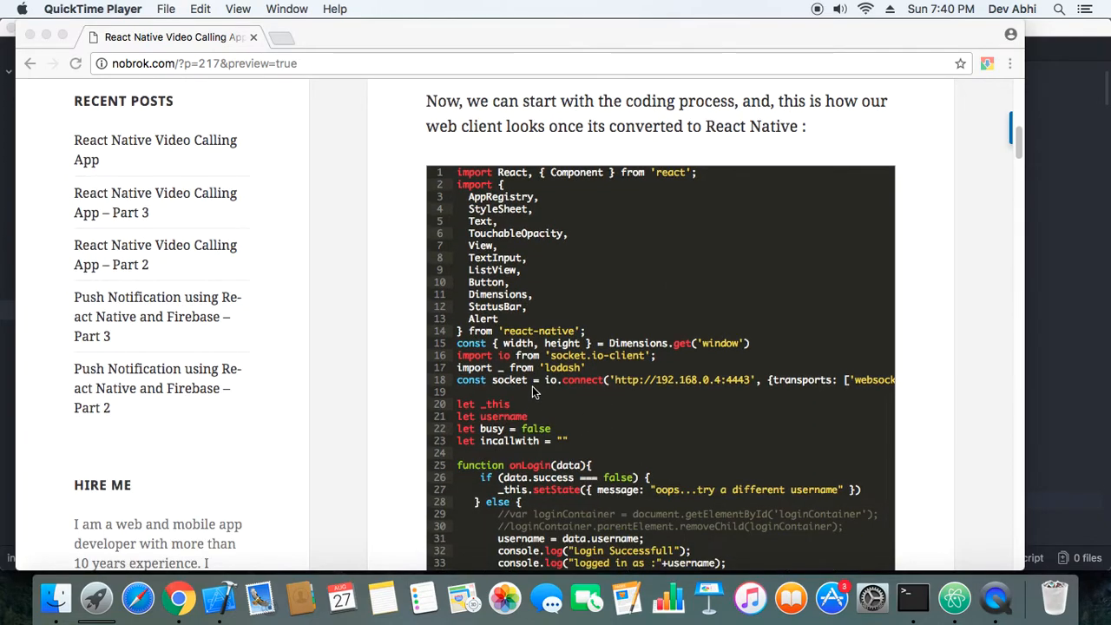
pyautogui.moveTo(712, 394)
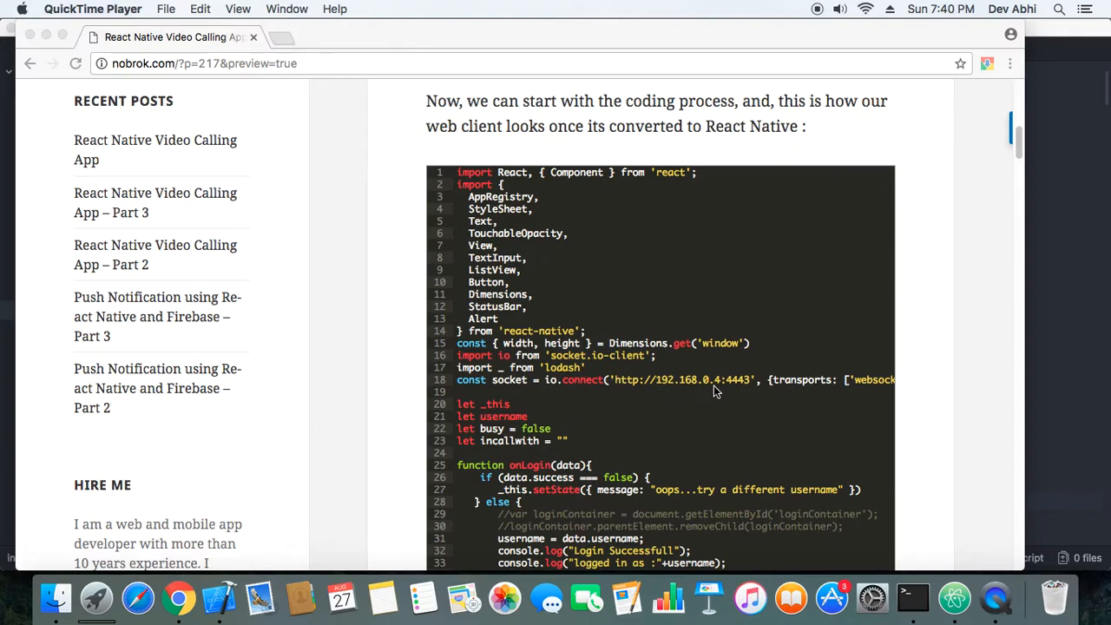
pyautogui.moveTo(612, 392)
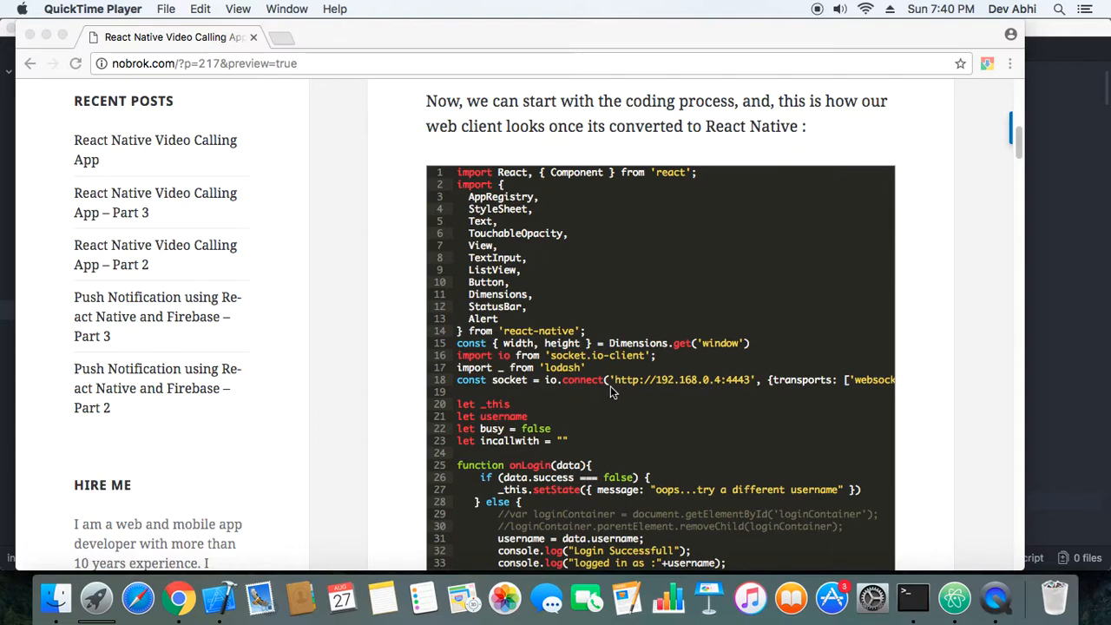
pyautogui.moveTo(684, 383)
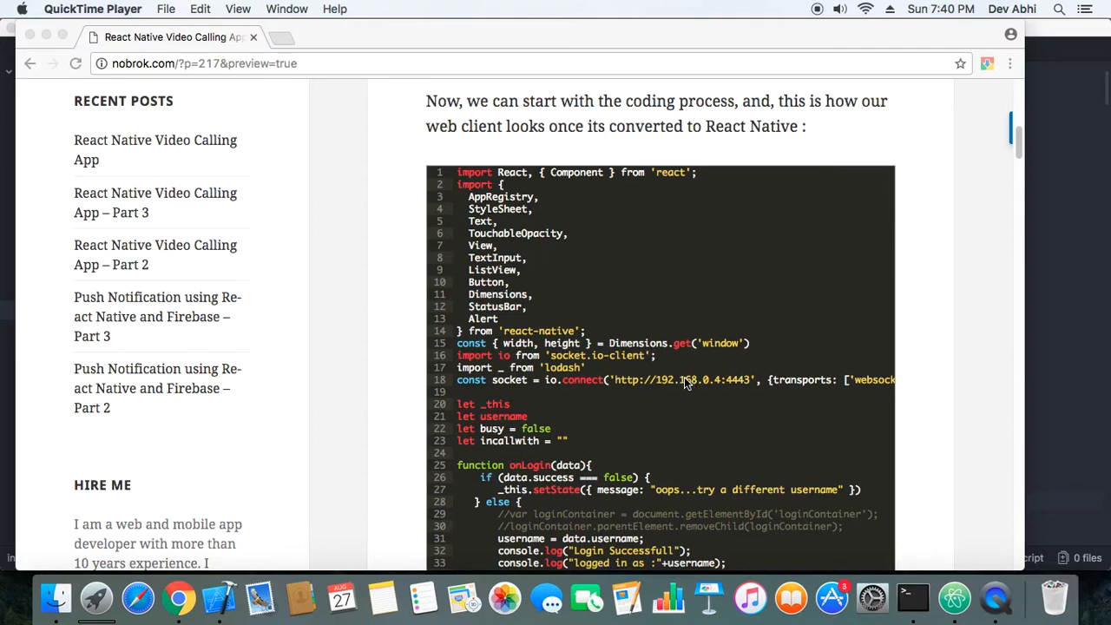
pyautogui.moveTo(694, 390)
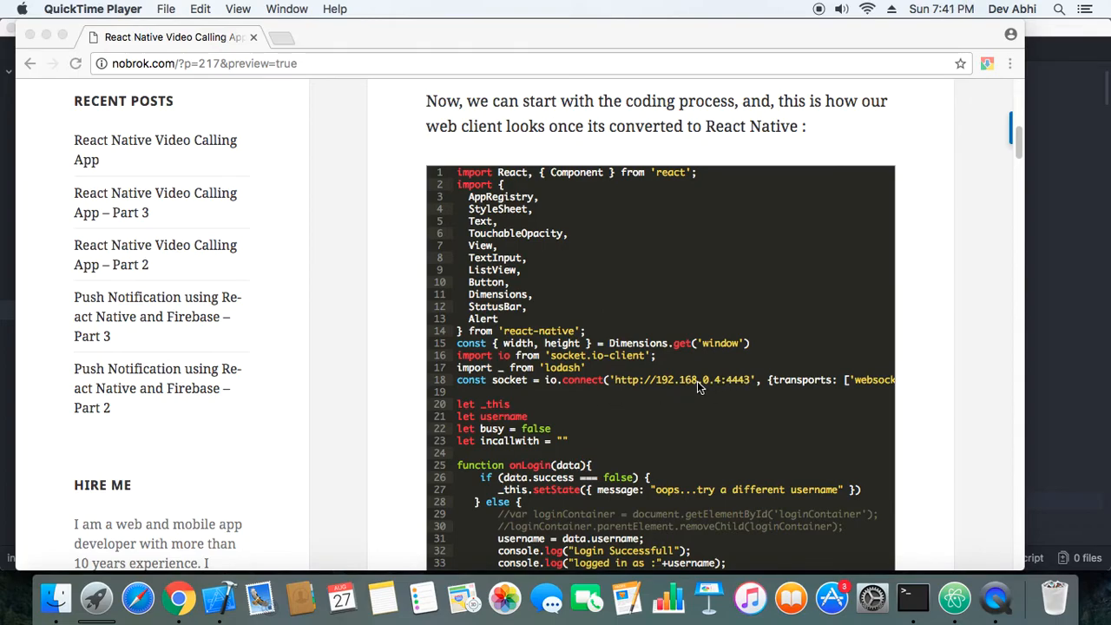
pyautogui.moveTo(693, 393)
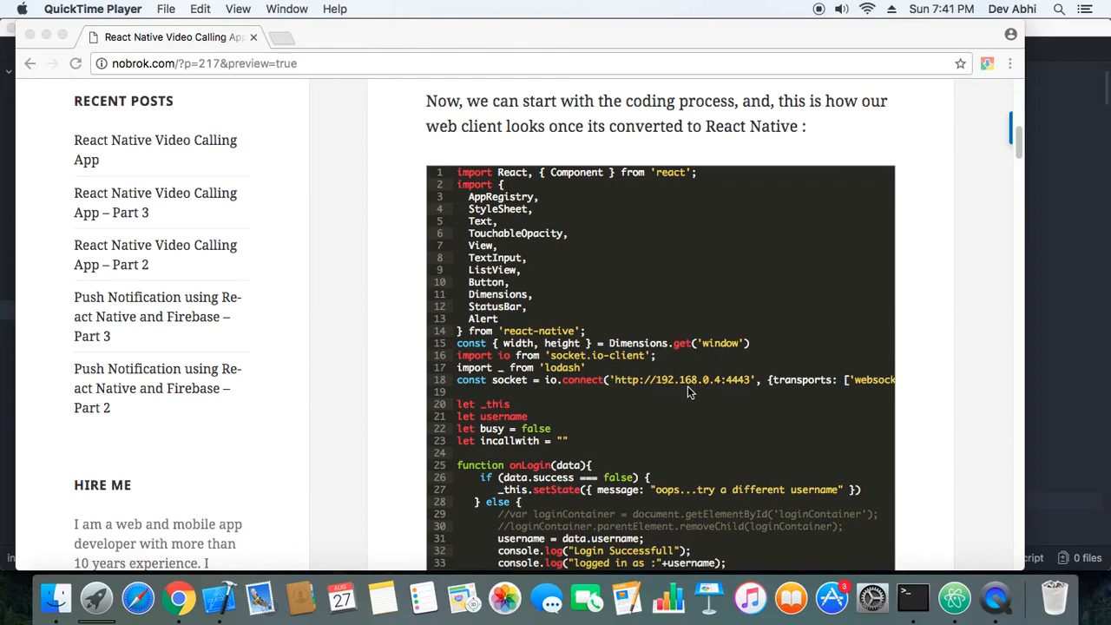
pyautogui.moveTo(752, 411)
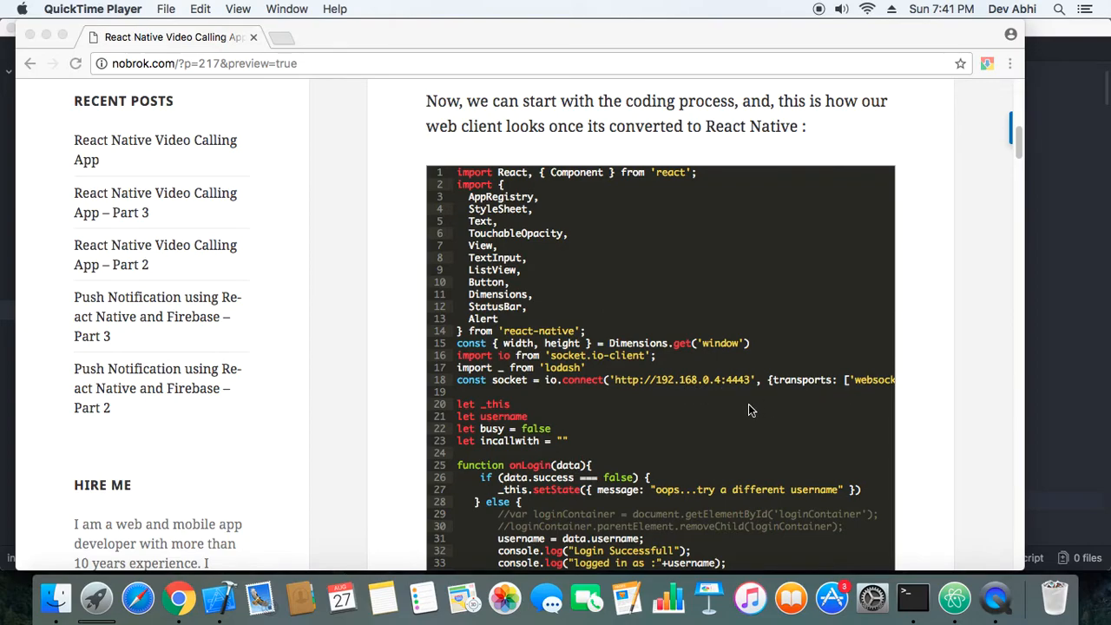
pyautogui.moveTo(673, 414)
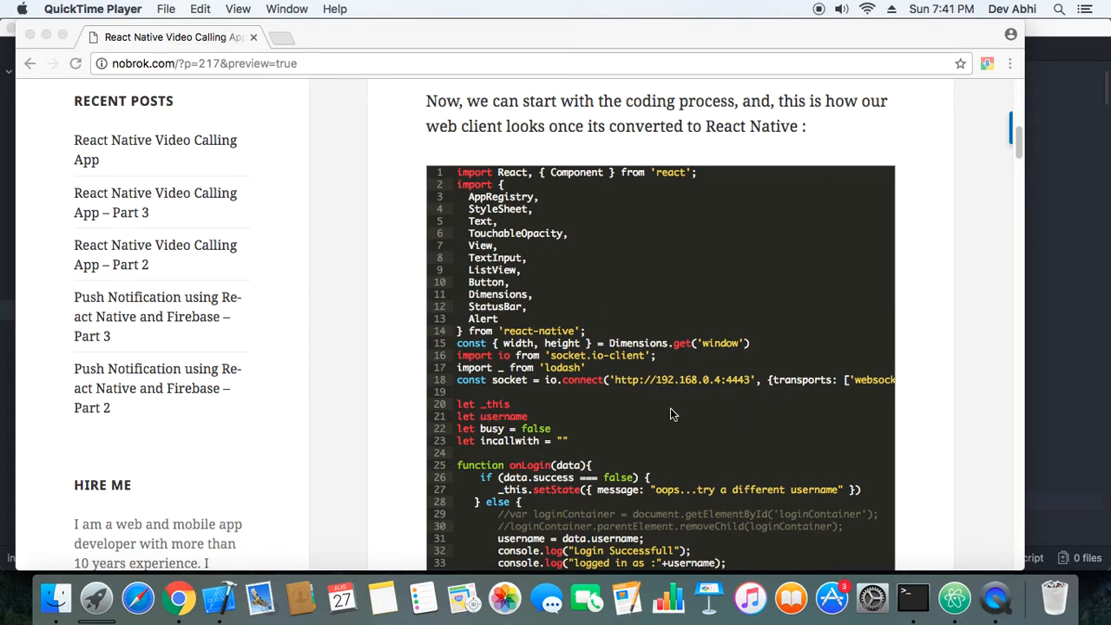
pyautogui.scroll(-3)
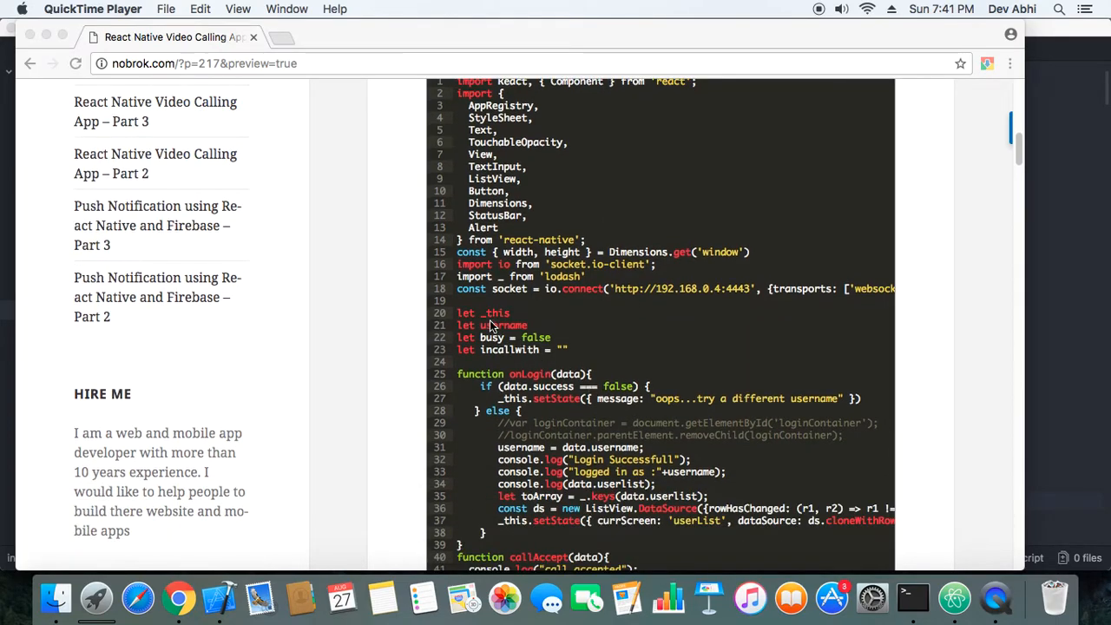
pyautogui.moveTo(545, 342)
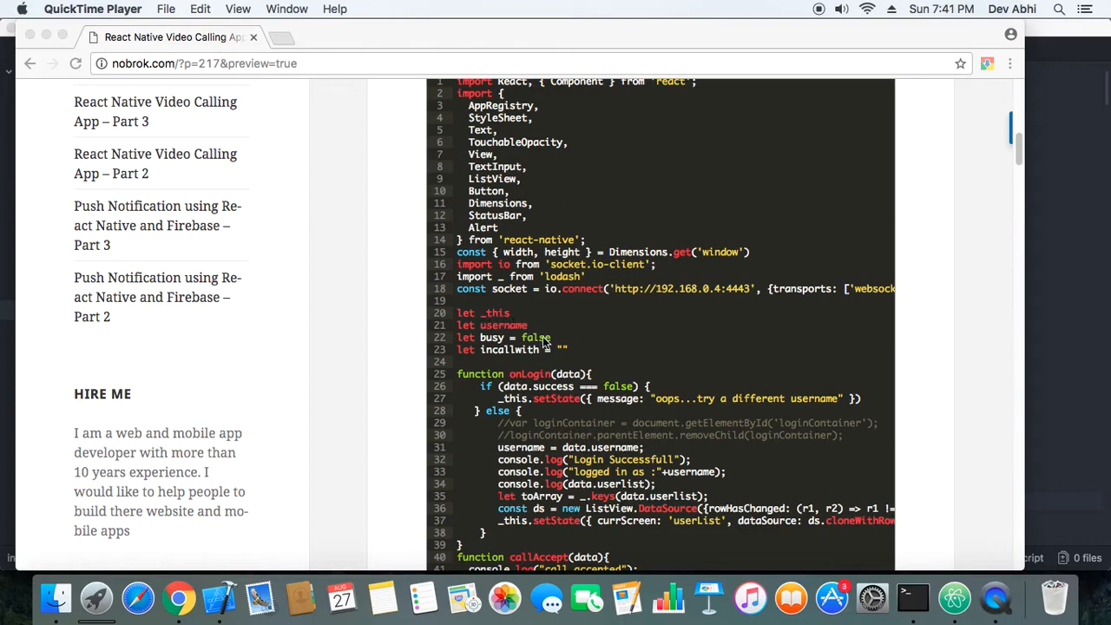
pyautogui.moveTo(546, 350)
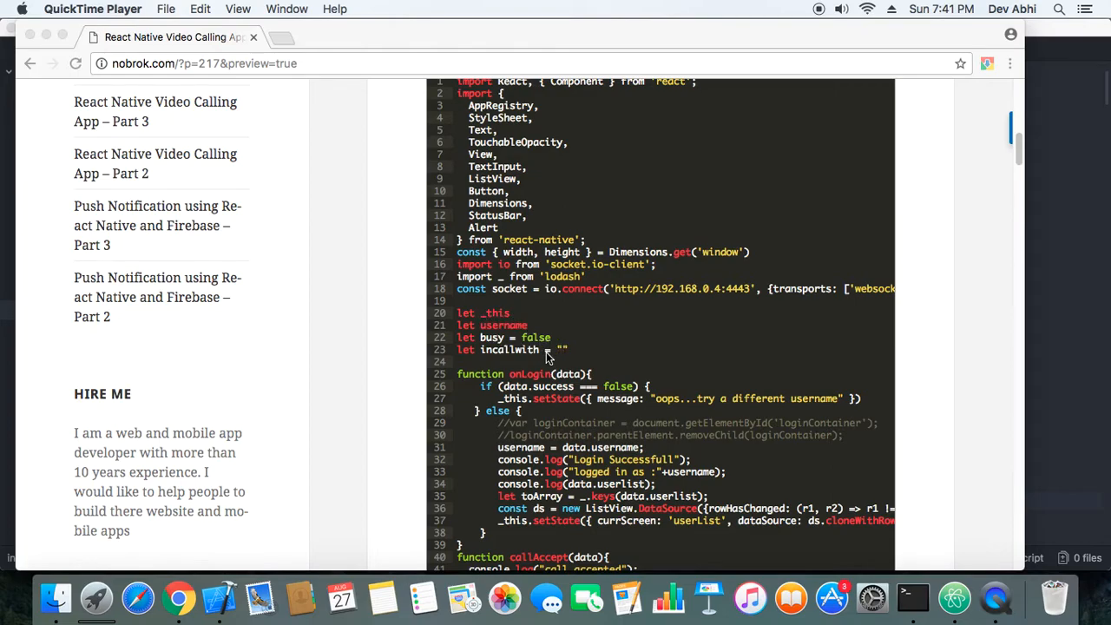
pyautogui.moveTo(534, 336)
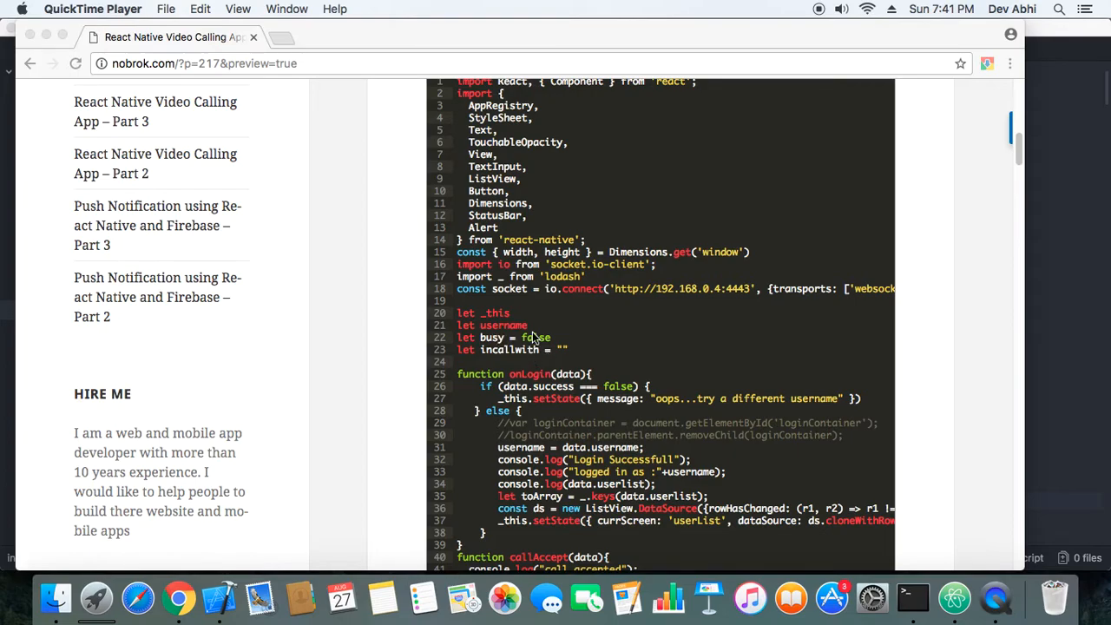
pyautogui.scroll(-3)
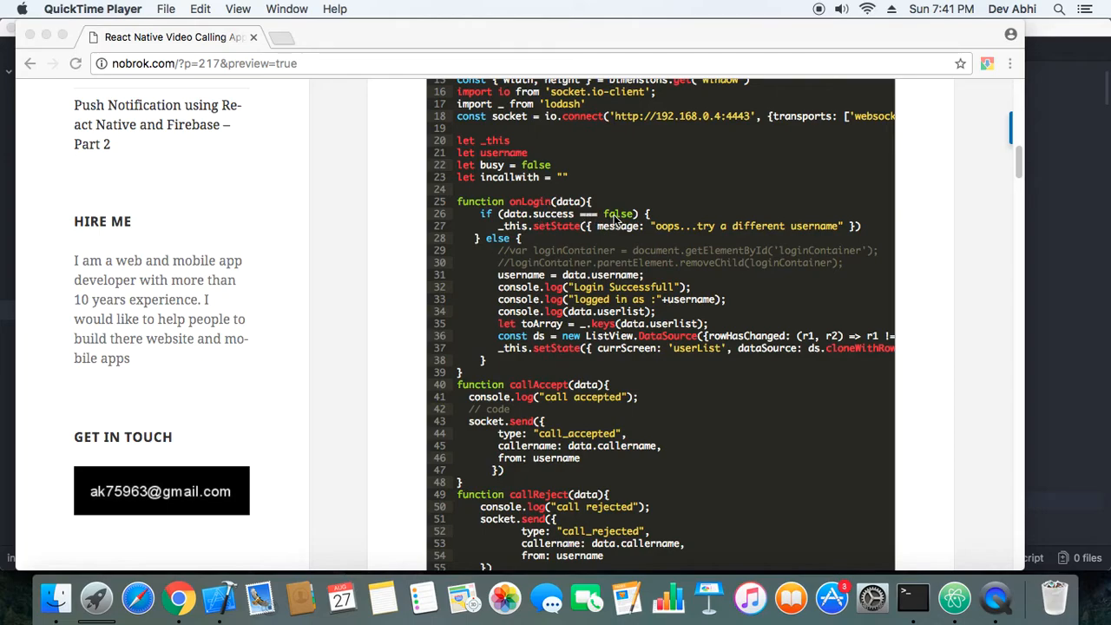
pyautogui.moveTo(547, 389)
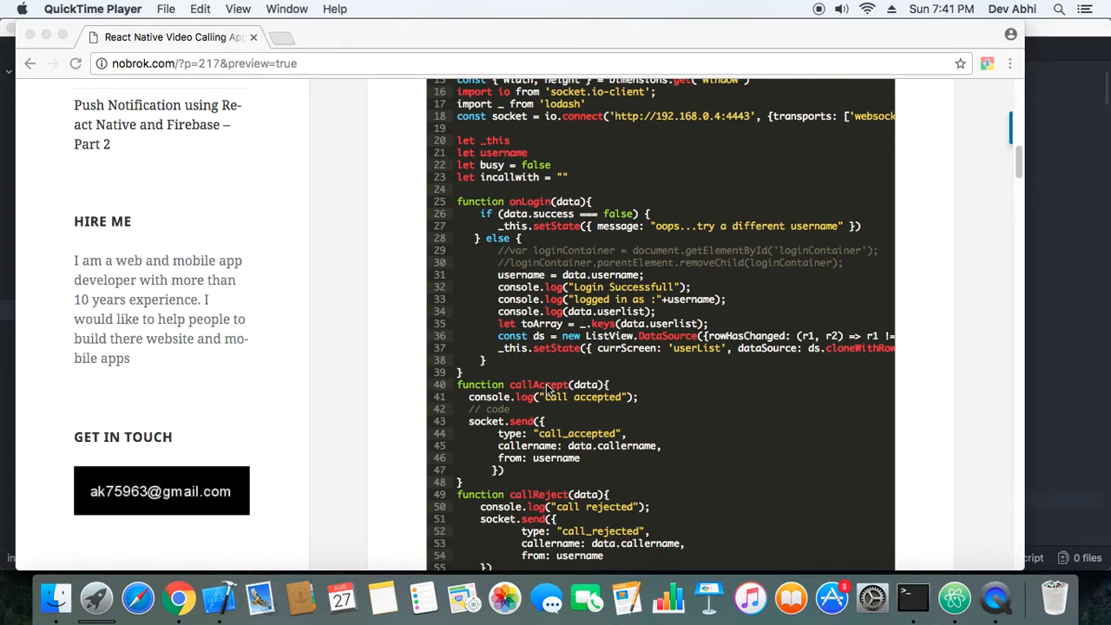
pyautogui.scroll(-3)
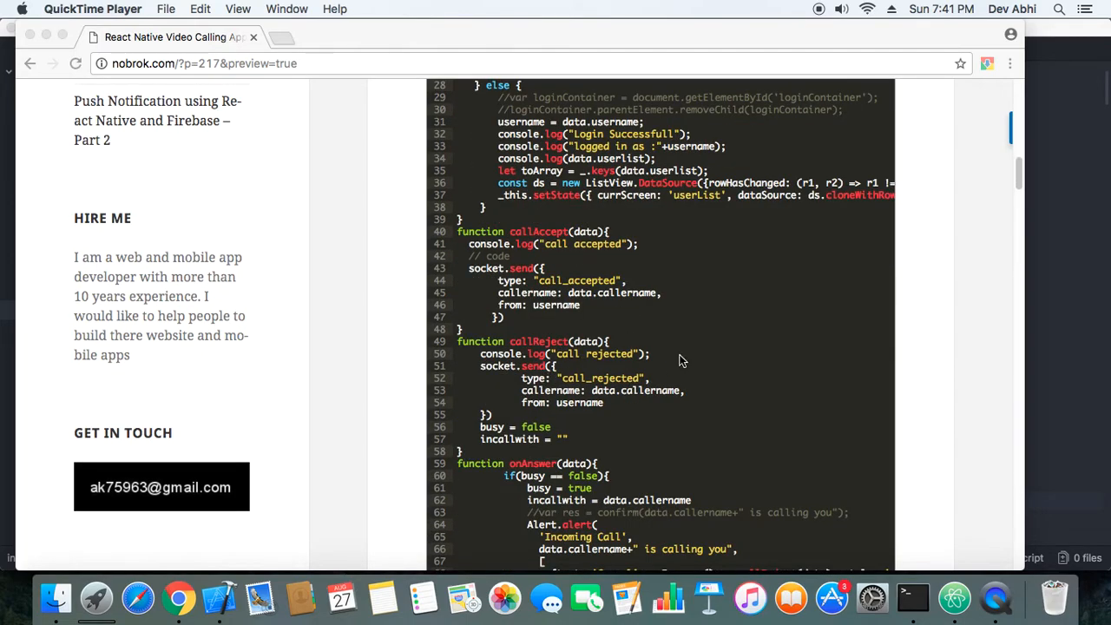
pyautogui.scroll(-3)
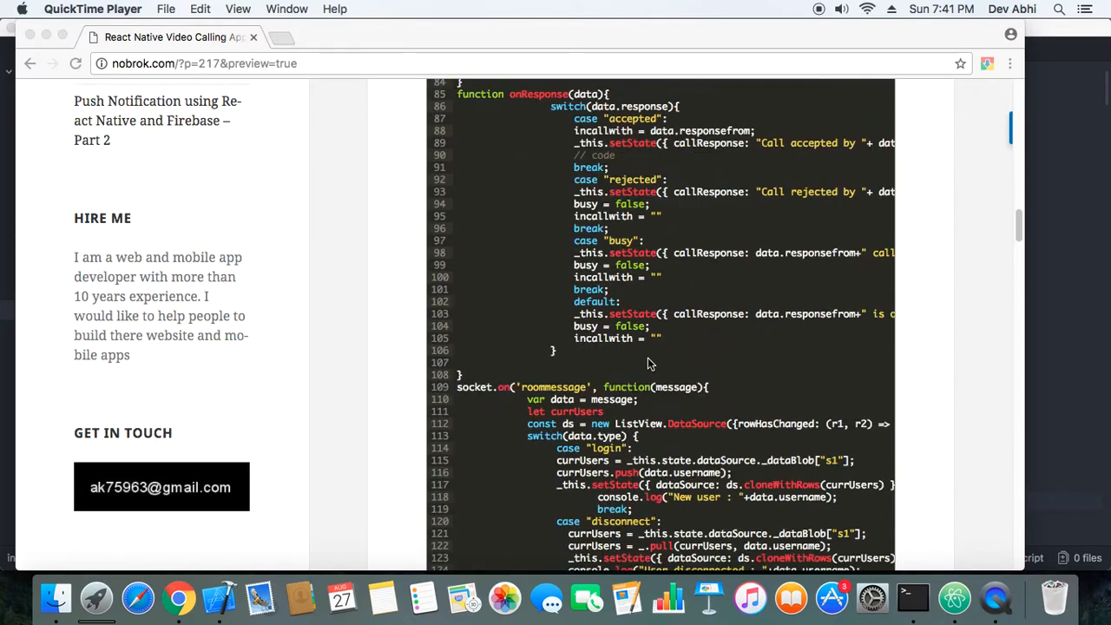
pyautogui.scroll(-3)
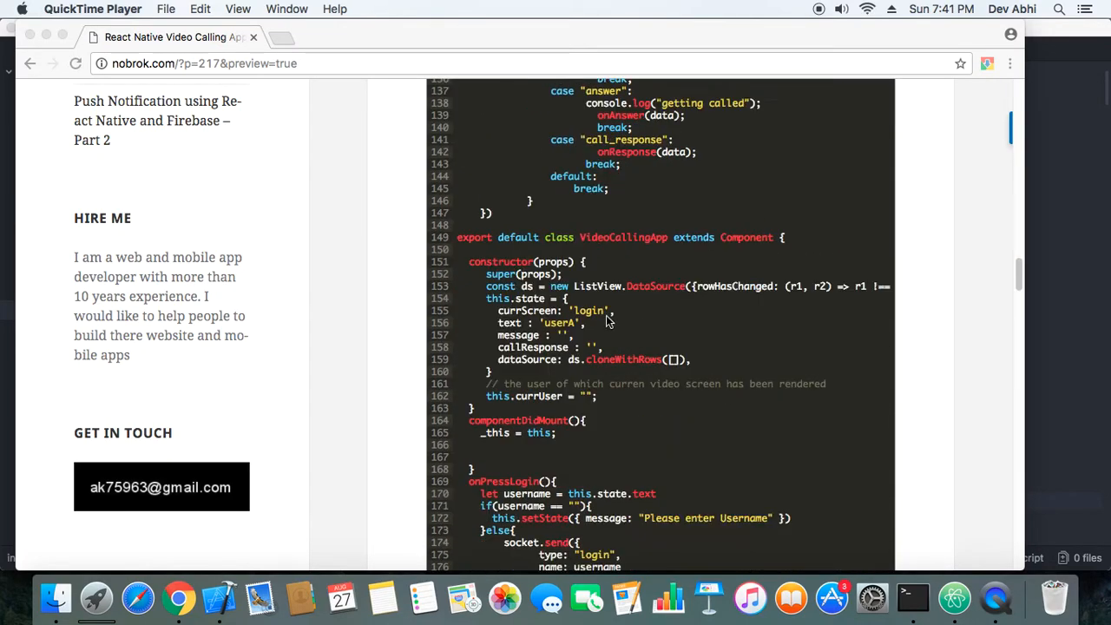
pyautogui.moveTo(654, 258)
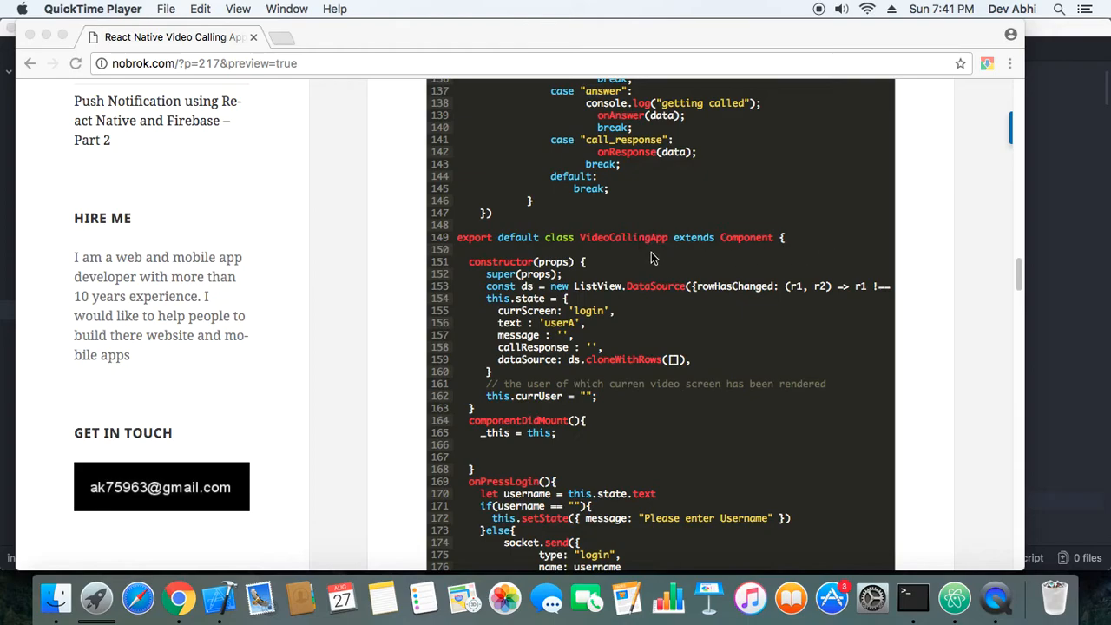
pyautogui.moveTo(623, 259)
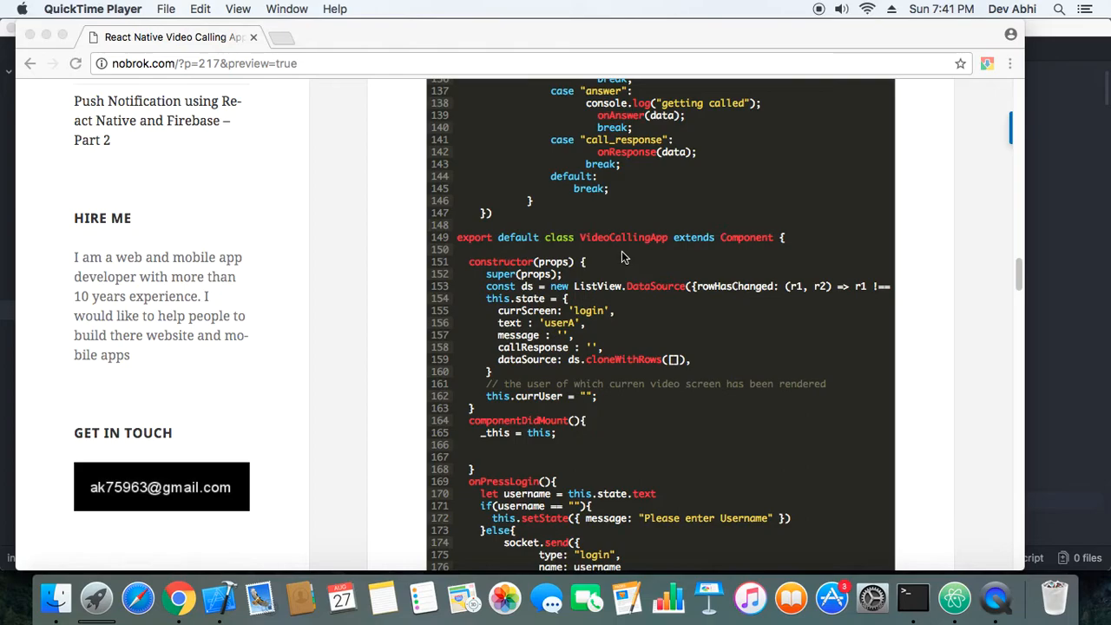
pyautogui.moveTo(638, 279)
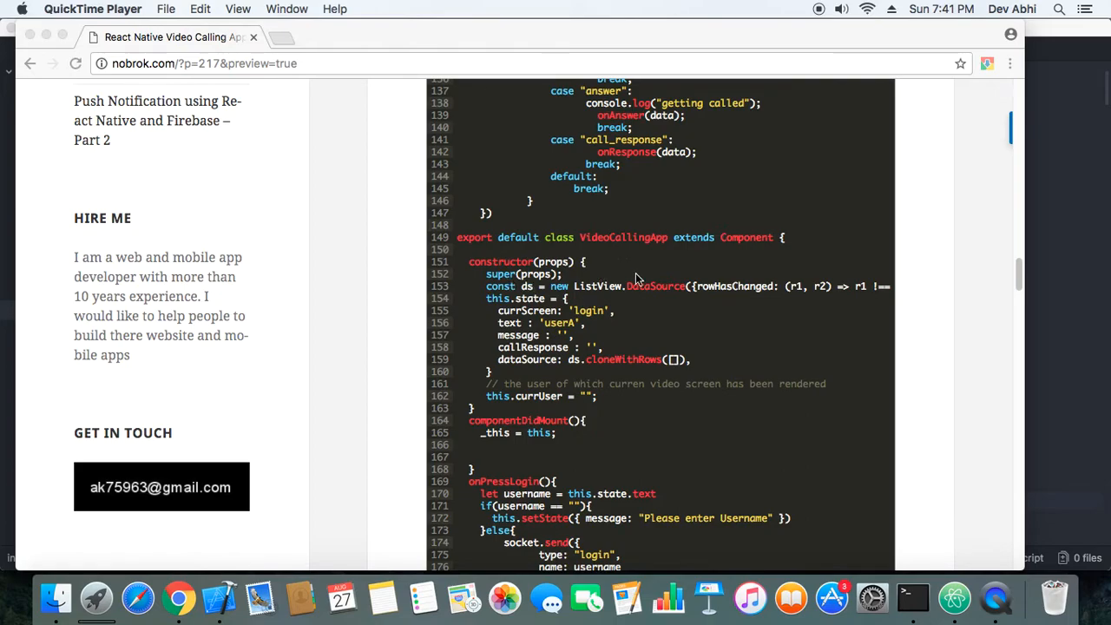
pyautogui.moveTo(551, 337)
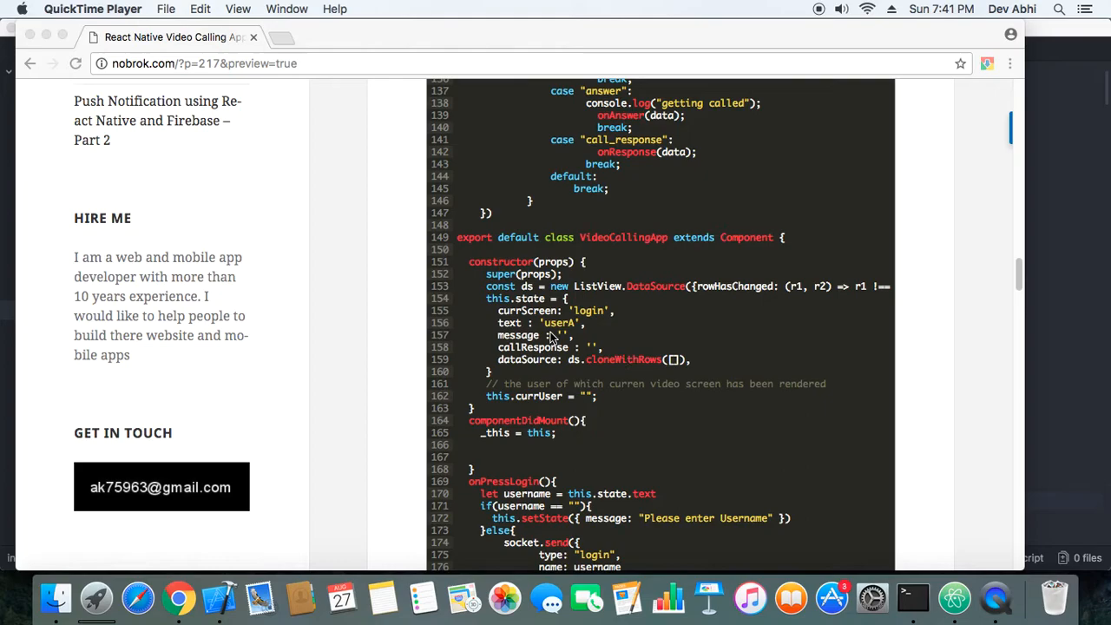
pyautogui.moveTo(608, 338)
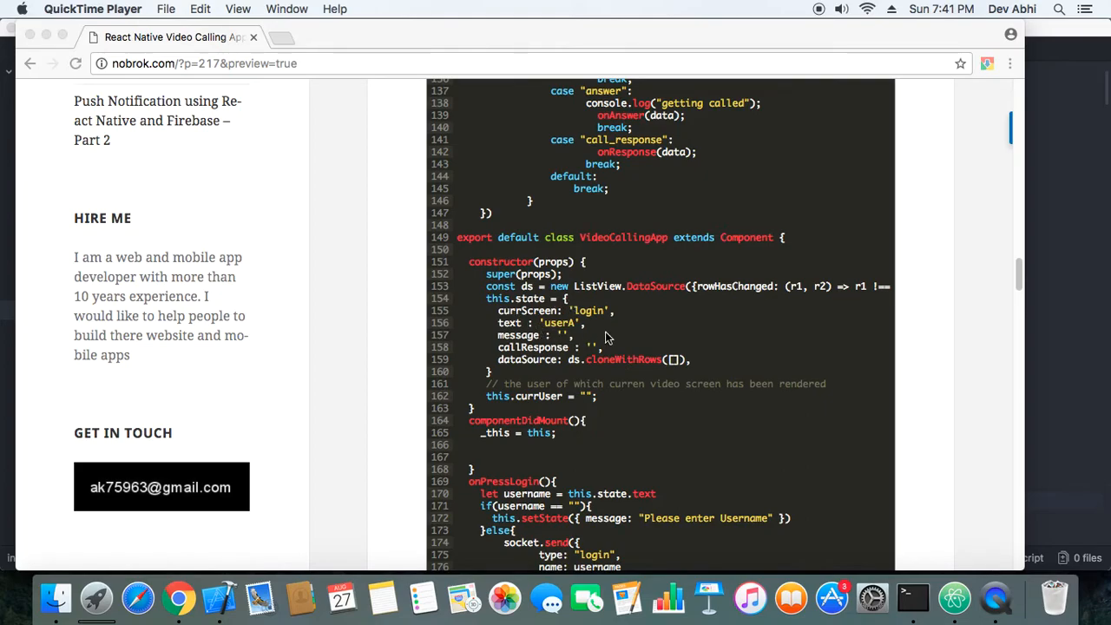
pyautogui.moveTo(581, 338)
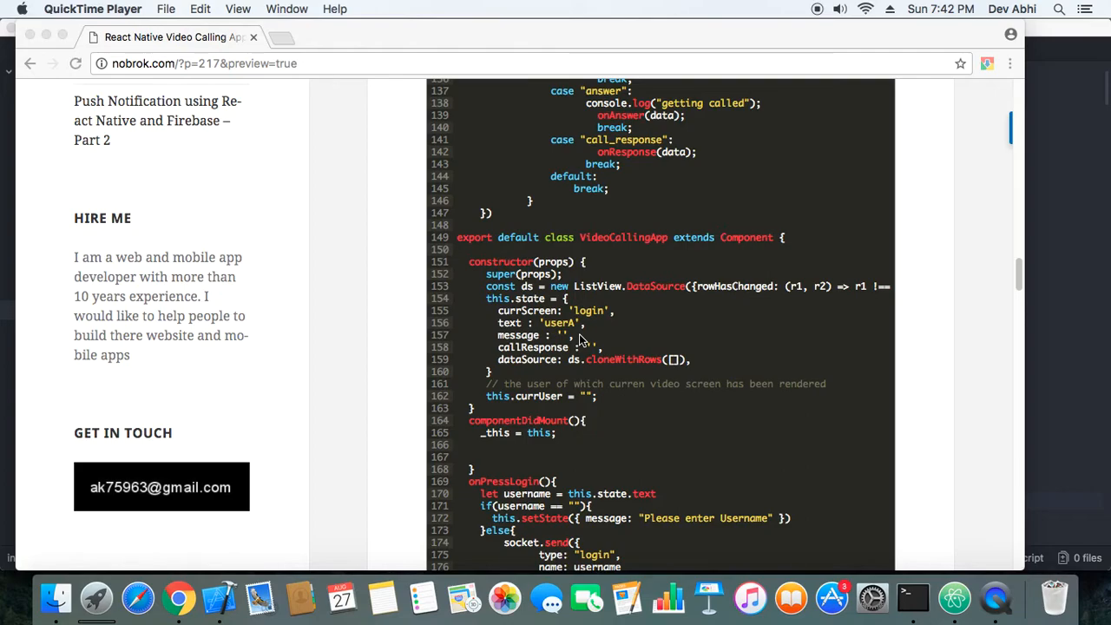
pyautogui.scroll(-3)
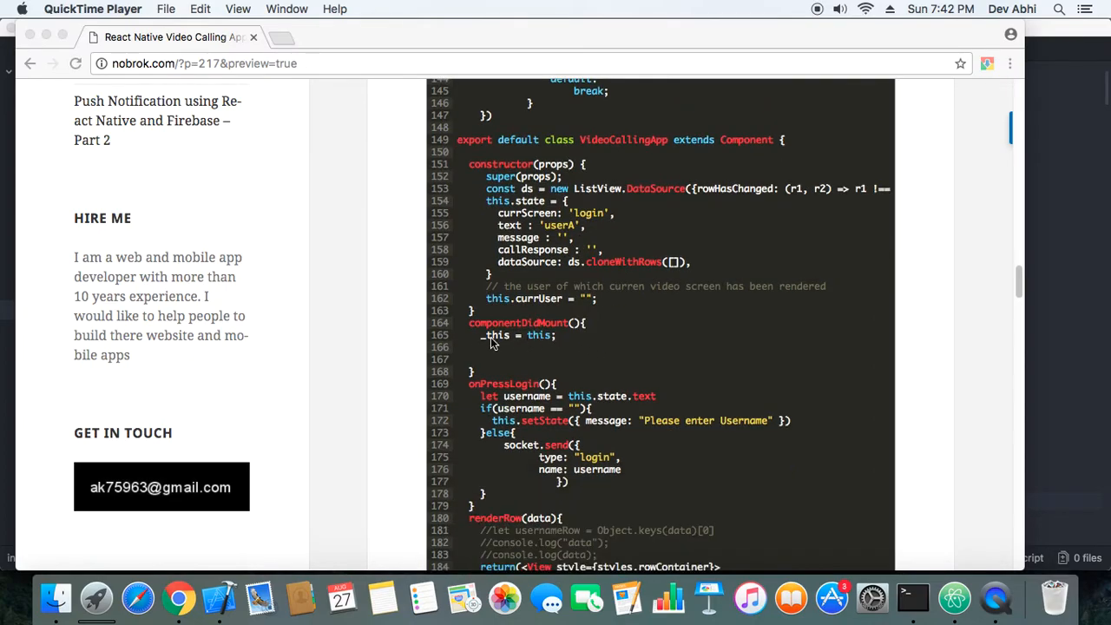
pyautogui.moveTo(560, 343)
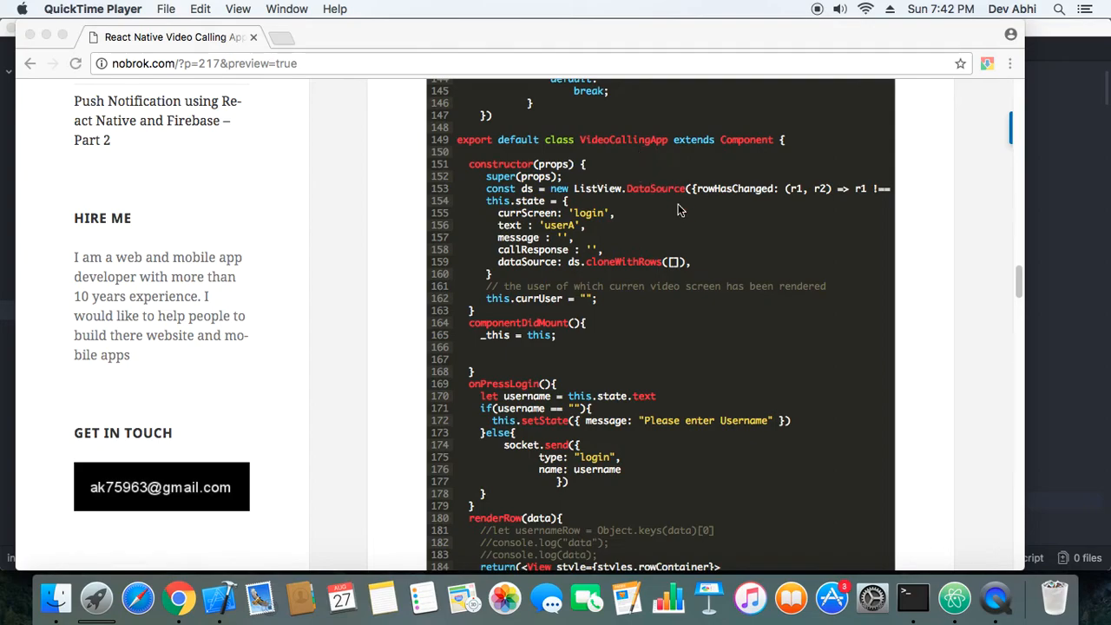
pyautogui.moveTo(595, 340)
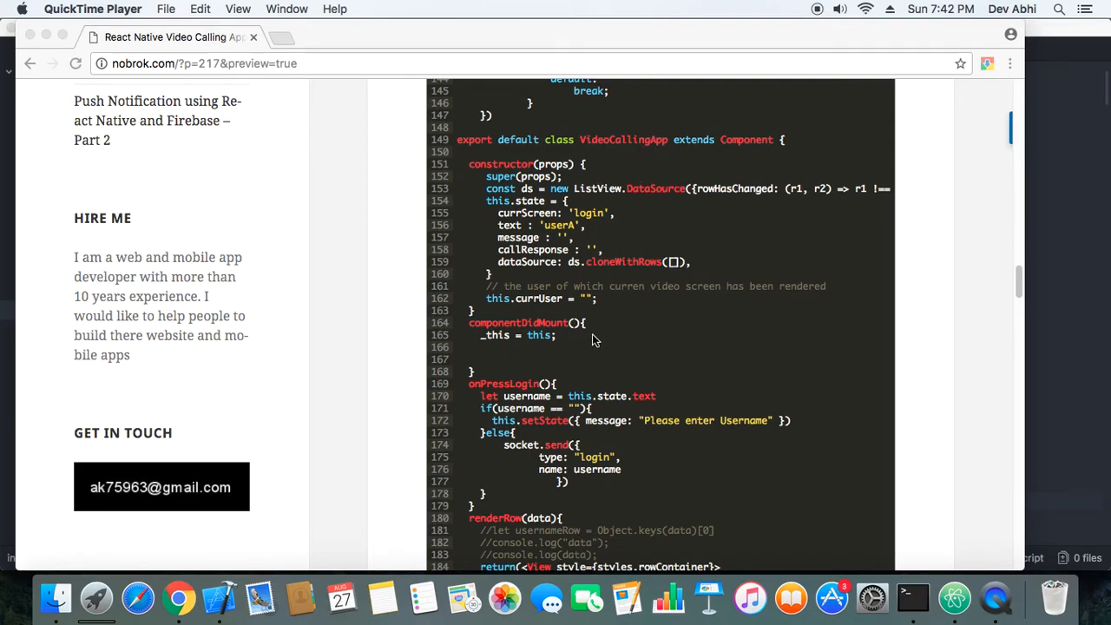
pyautogui.moveTo(548, 348)
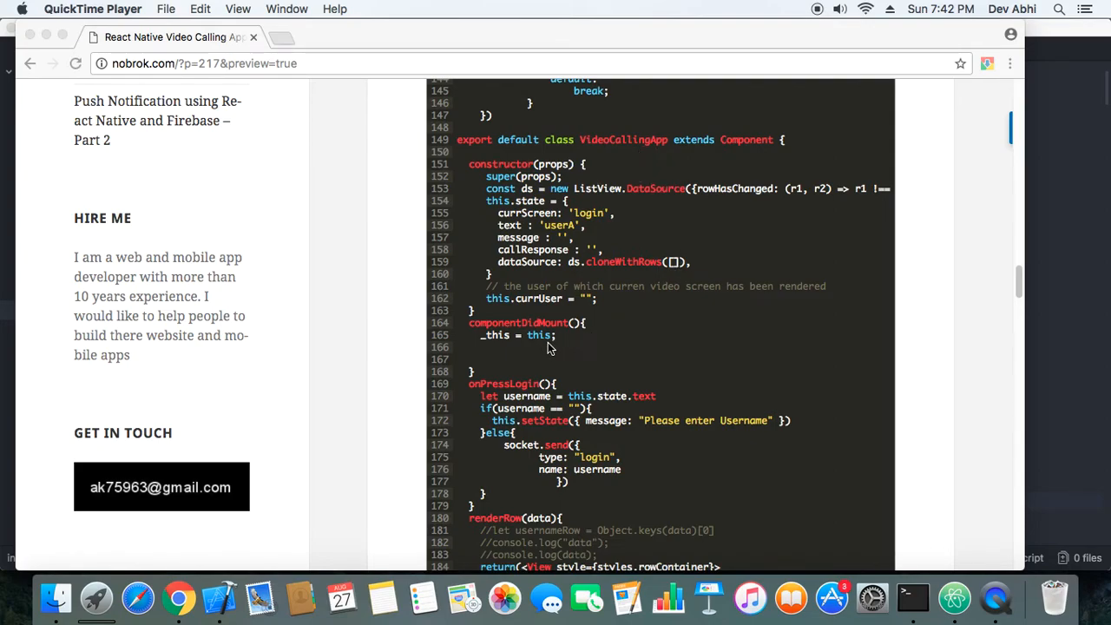
pyautogui.scroll(3)
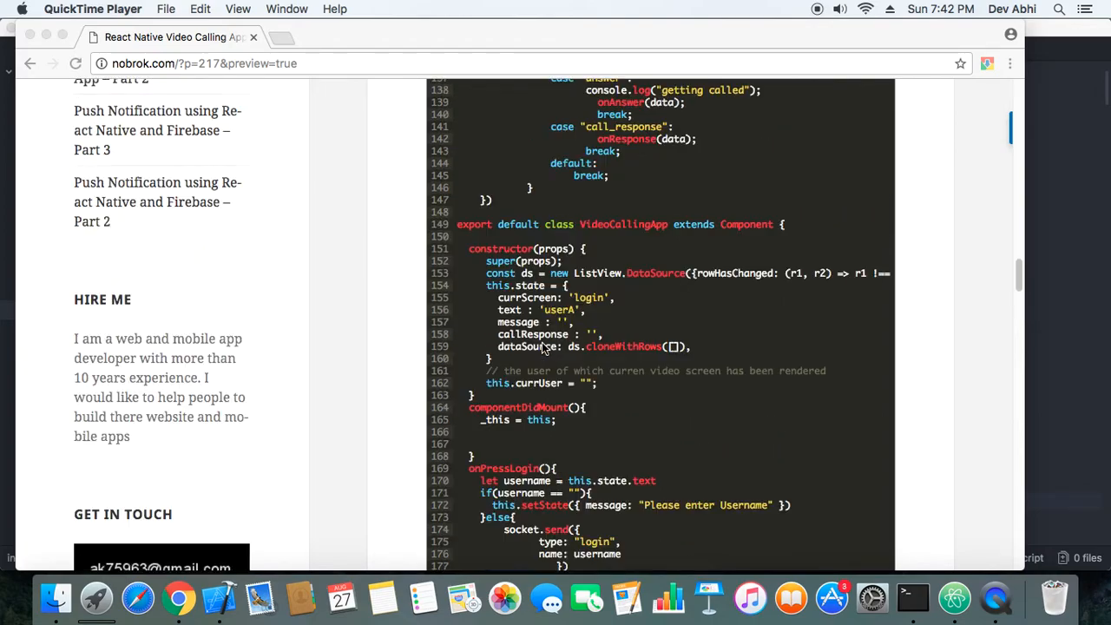
pyautogui.scroll(3)
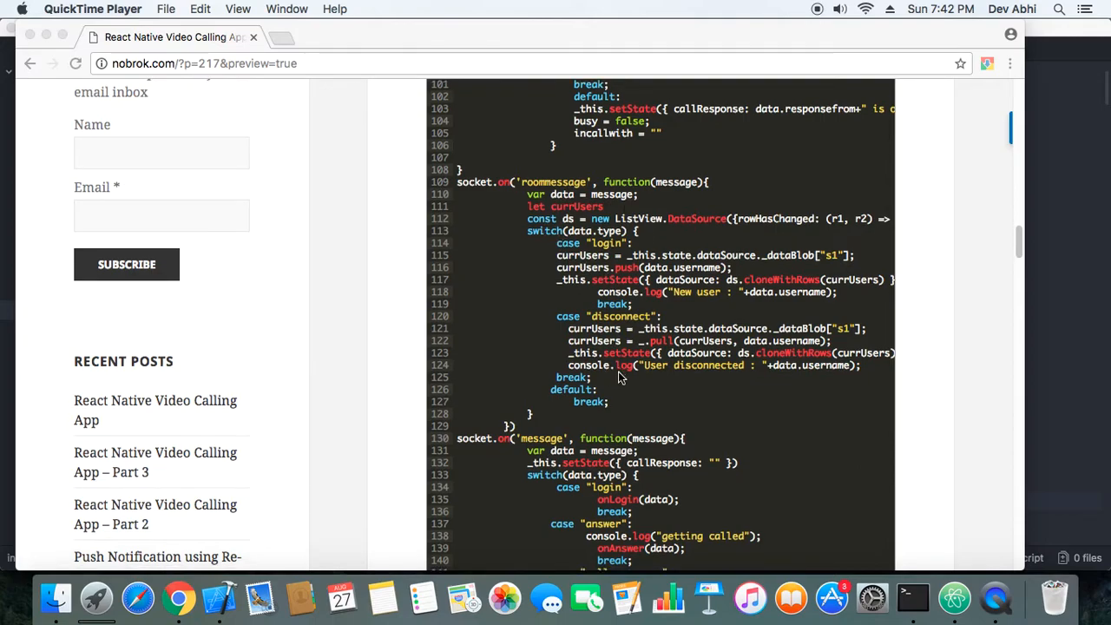
pyautogui.scroll(-3)
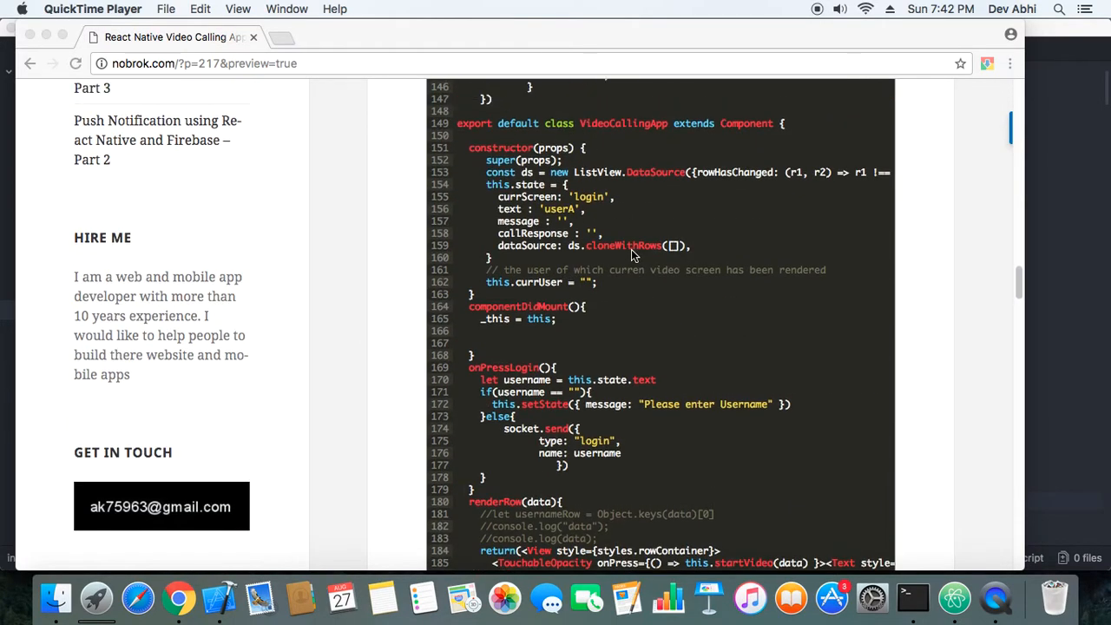
pyautogui.scroll(-3)
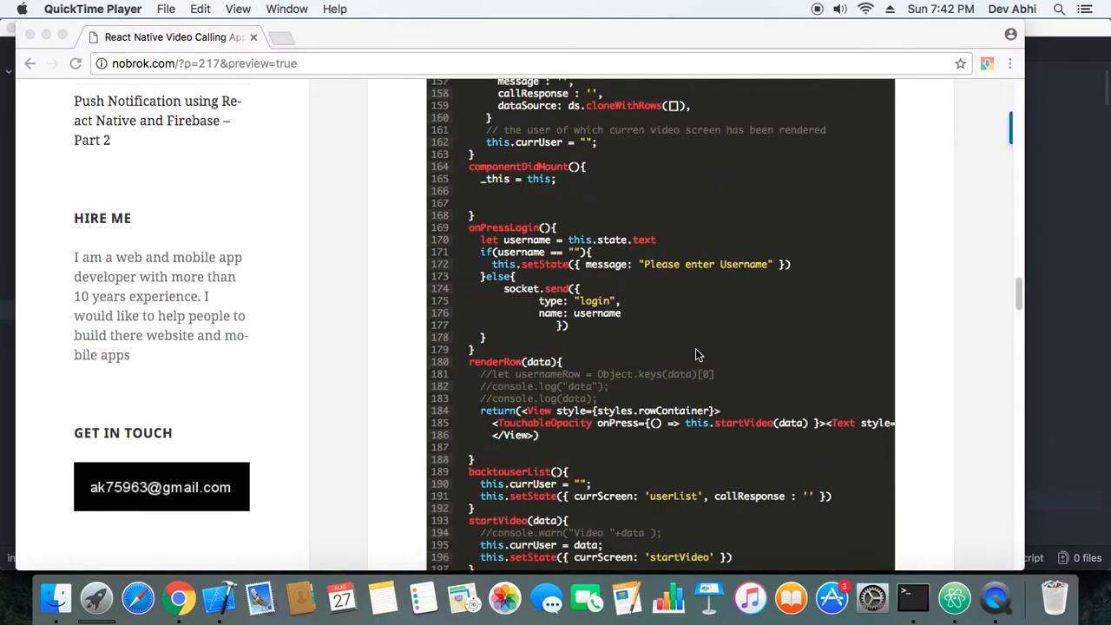
pyautogui.moveTo(542, 248)
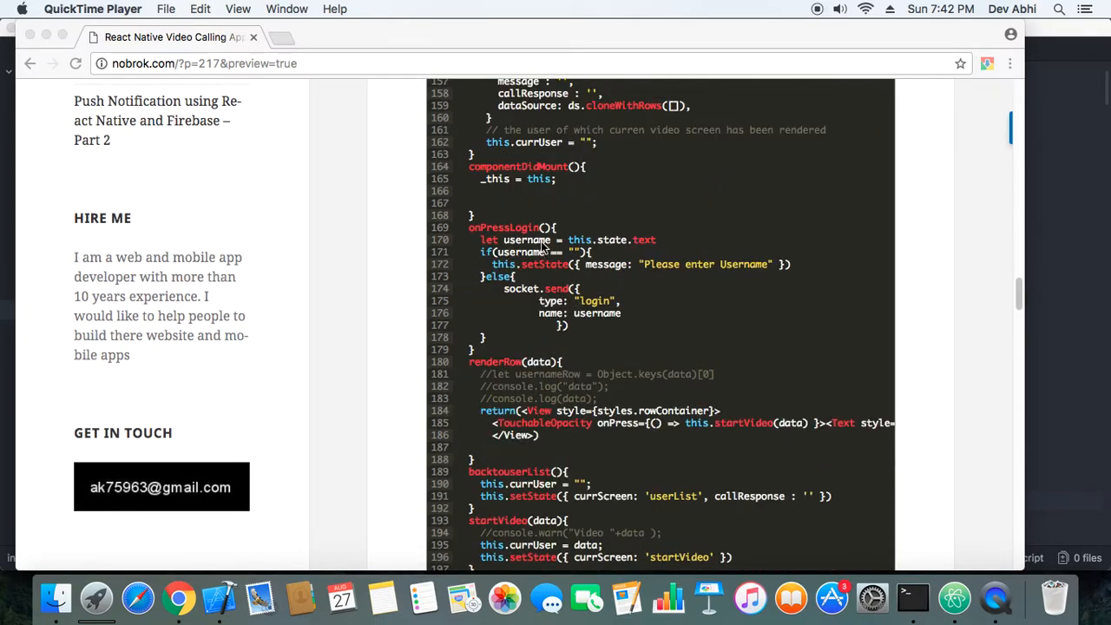
pyautogui.moveTo(487, 239)
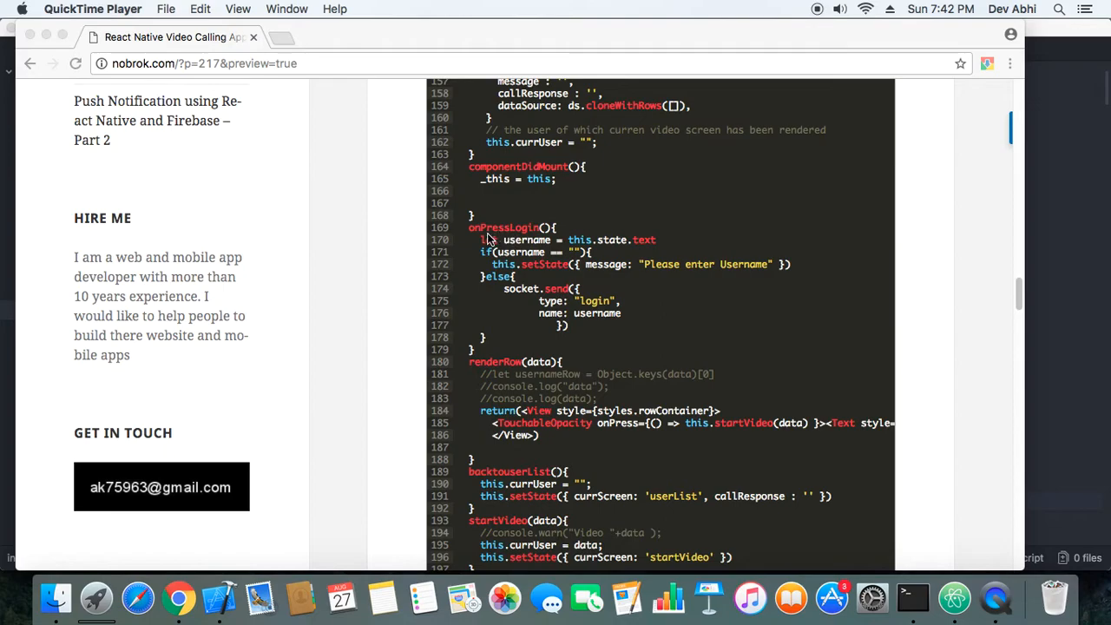
pyautogui.moveTo(593, 235)
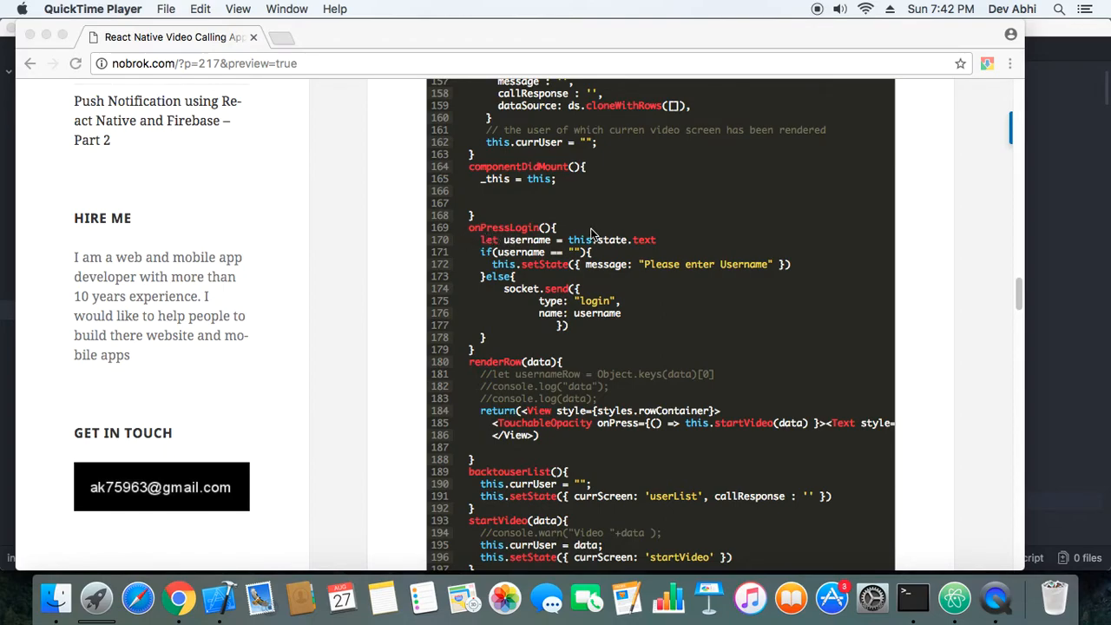
pyautogui.moveTo(754, 310)
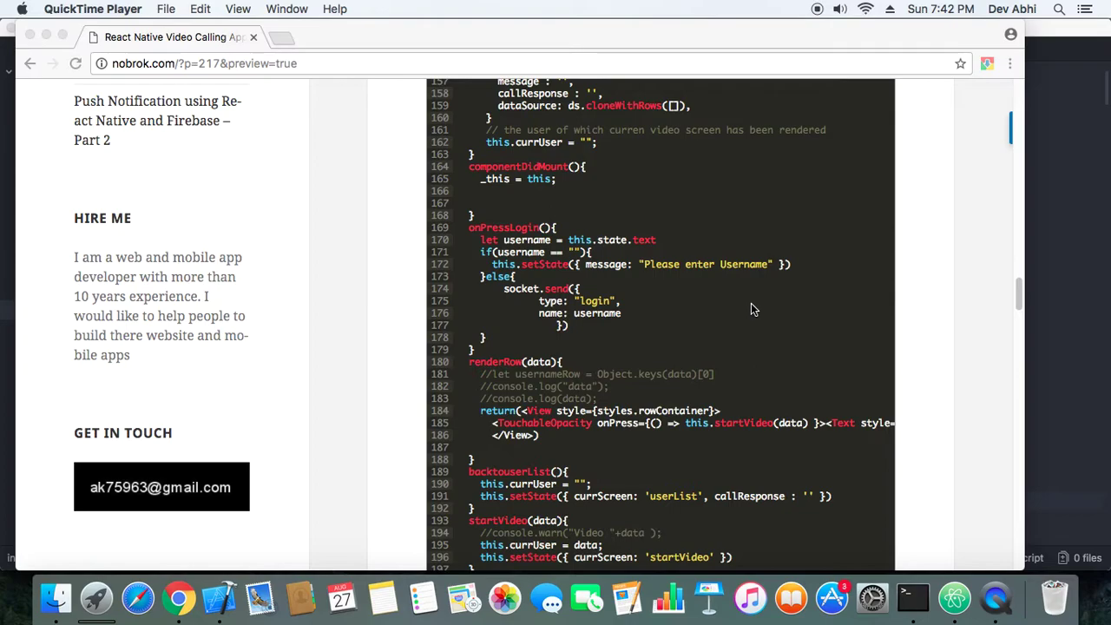
pyautogui.moveTo(646, 310)
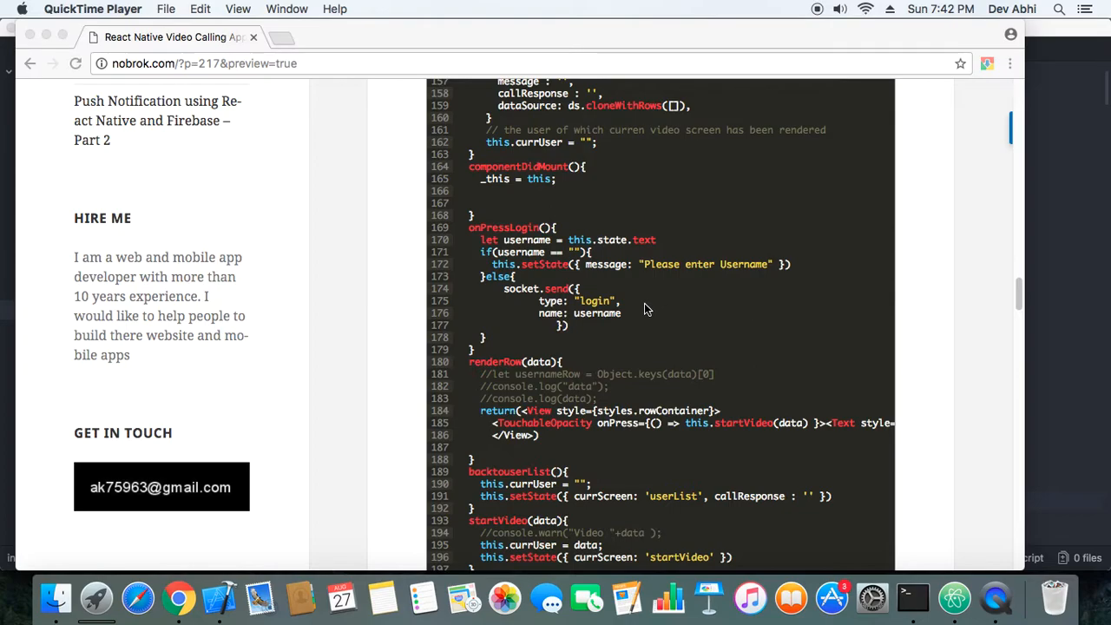
pyautogui.scroll(-3)
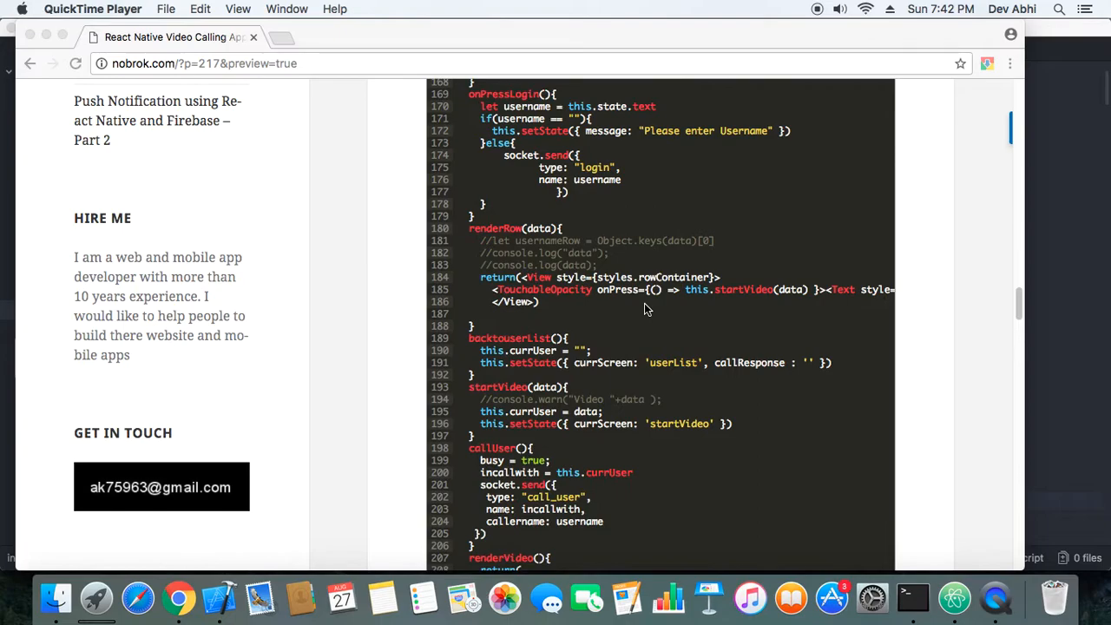
pyautogui.scroll(-3)
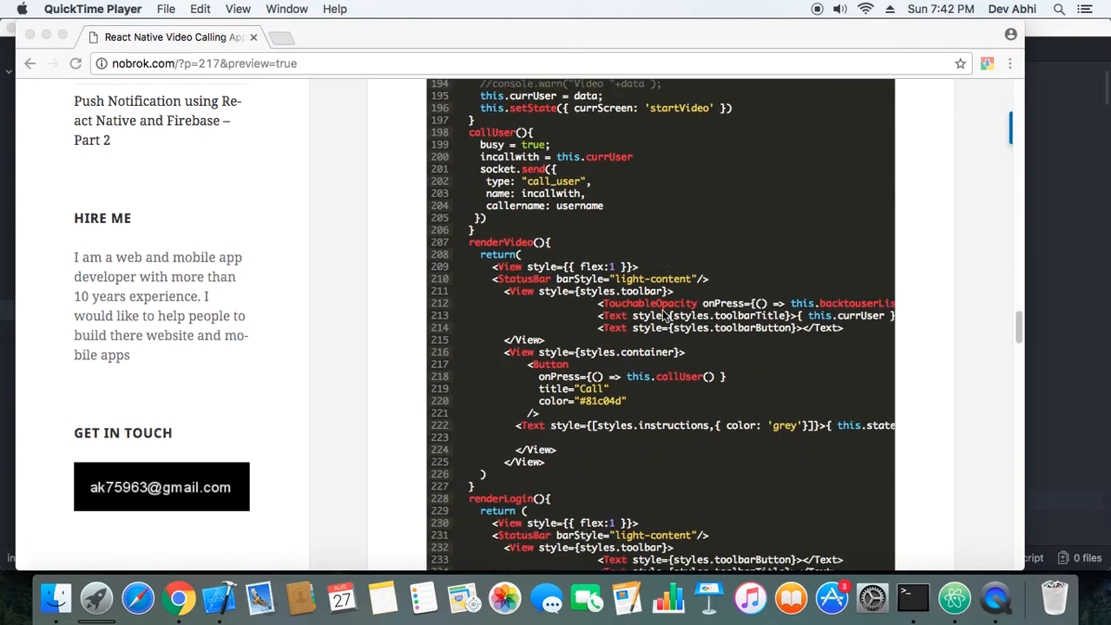
pyautogui.scroll(-3)
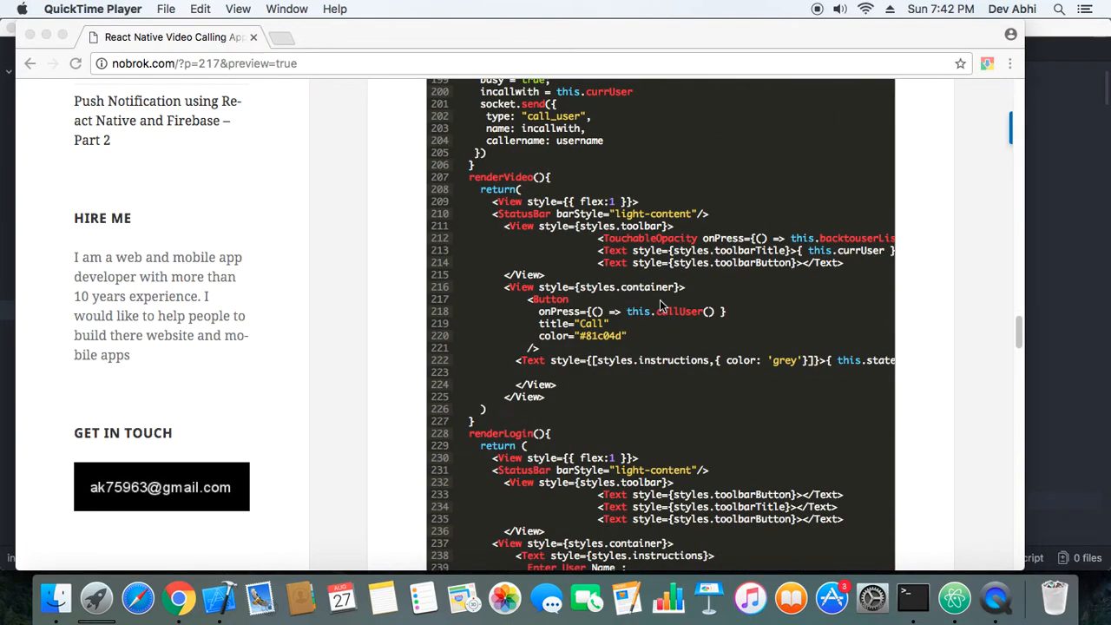
pyautogui.scroll(-3)
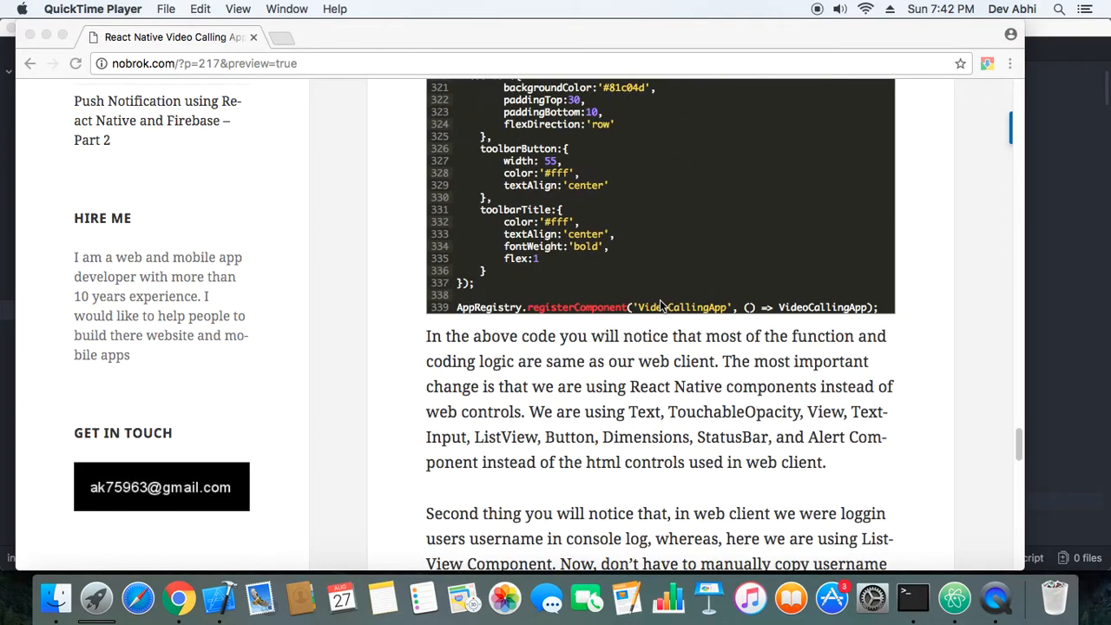
pyautogui.scroll(-3)
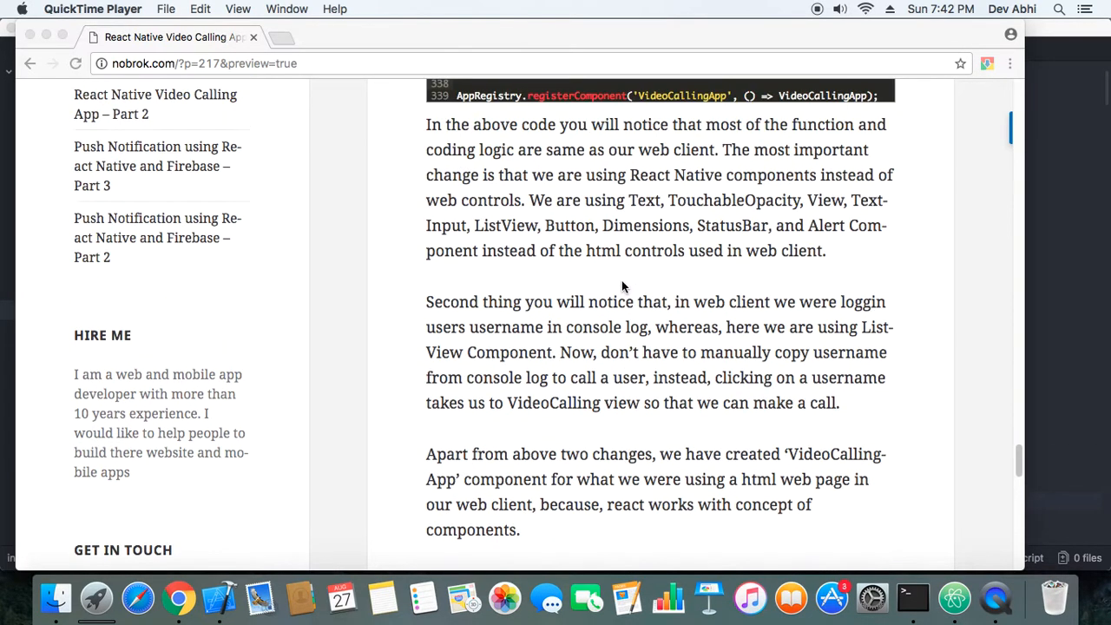
pyautogui.moveTo(659, 194)
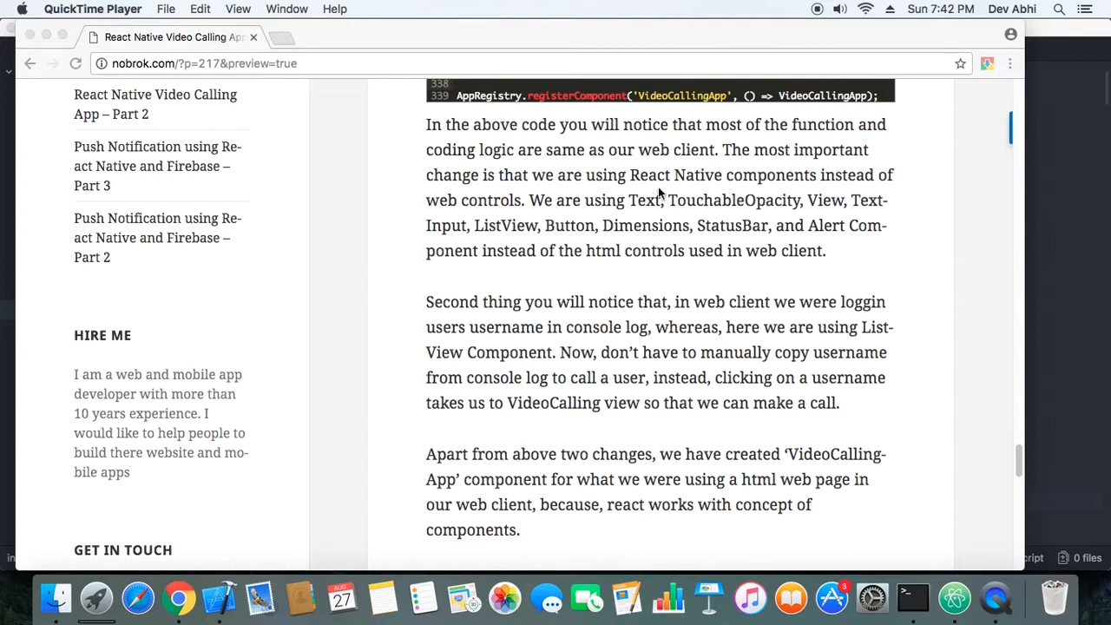
pyautogui.moveTo(737, 198)
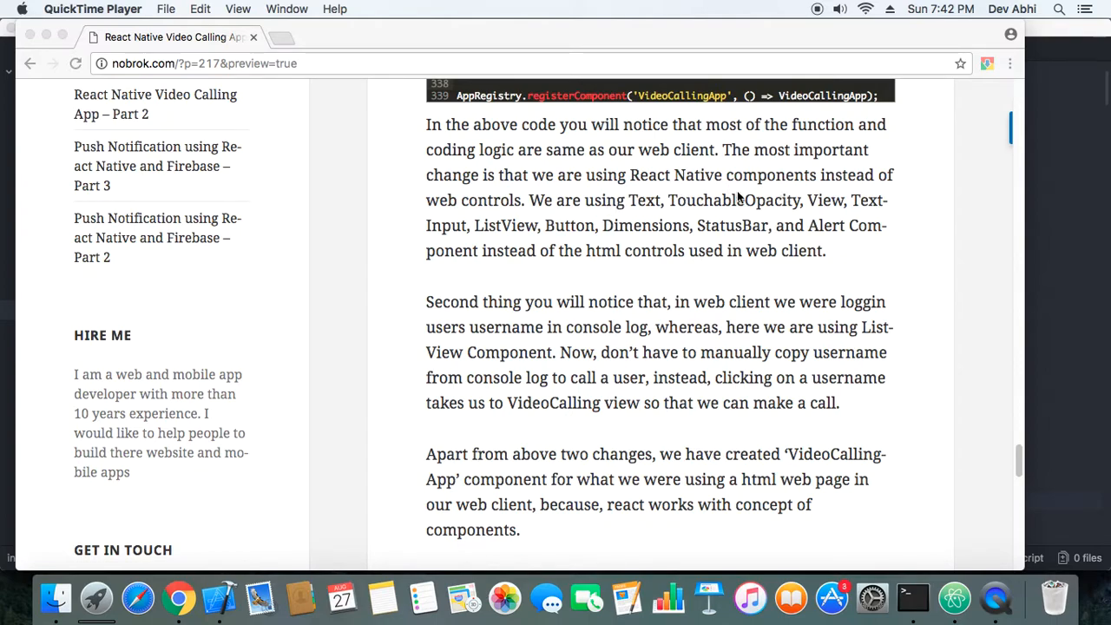
pyautogui.moveTo(679, 205)
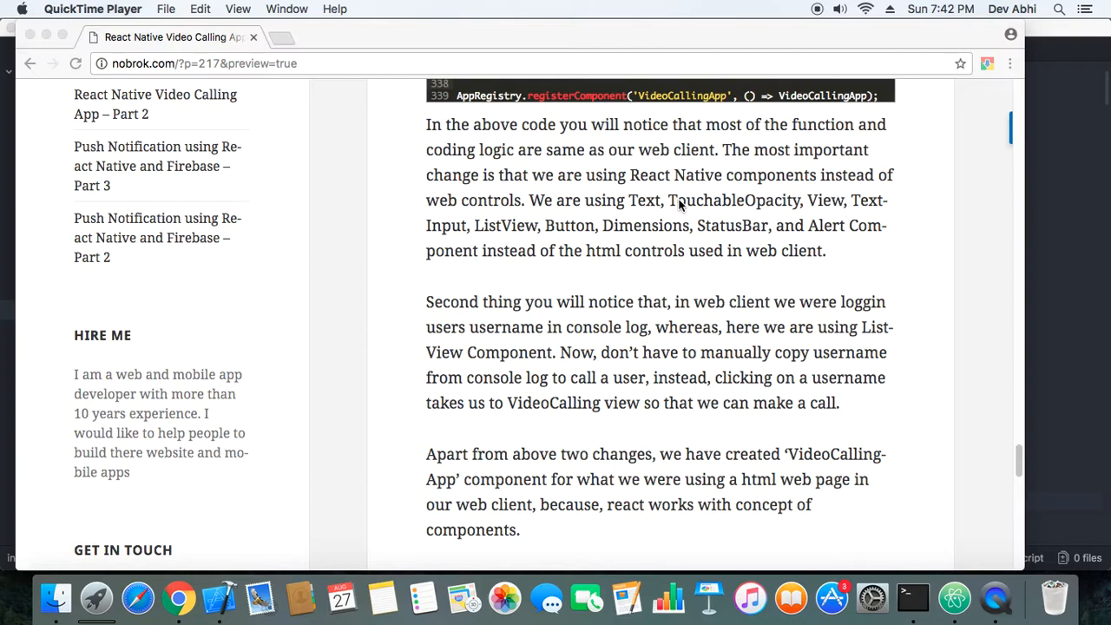
pyautogui.moveTo(655, 219)
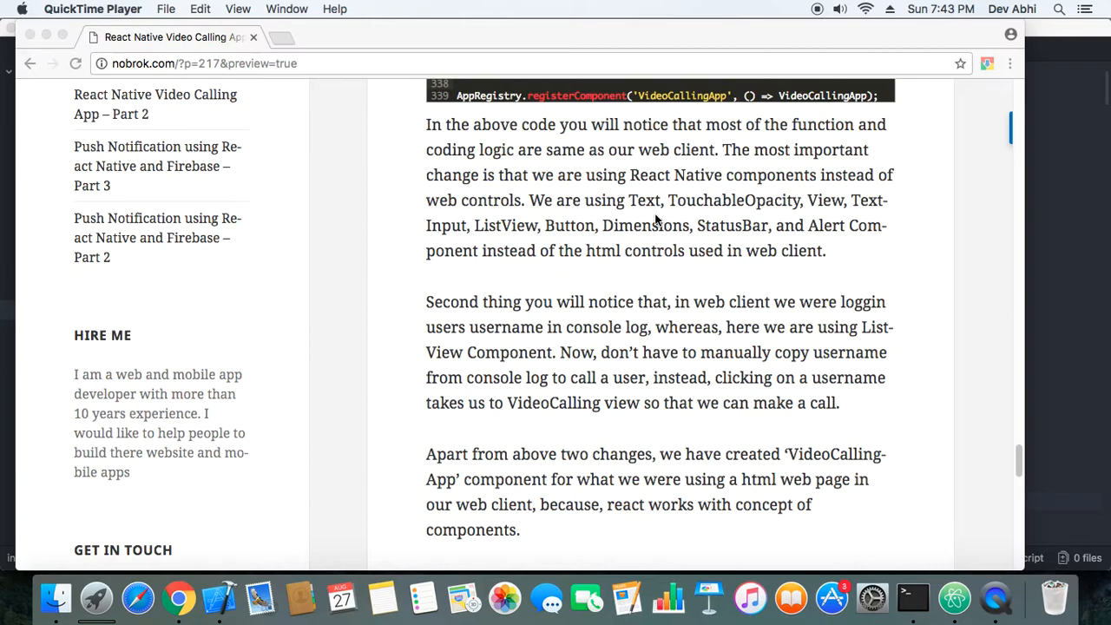
pyautogui.scroll(3)
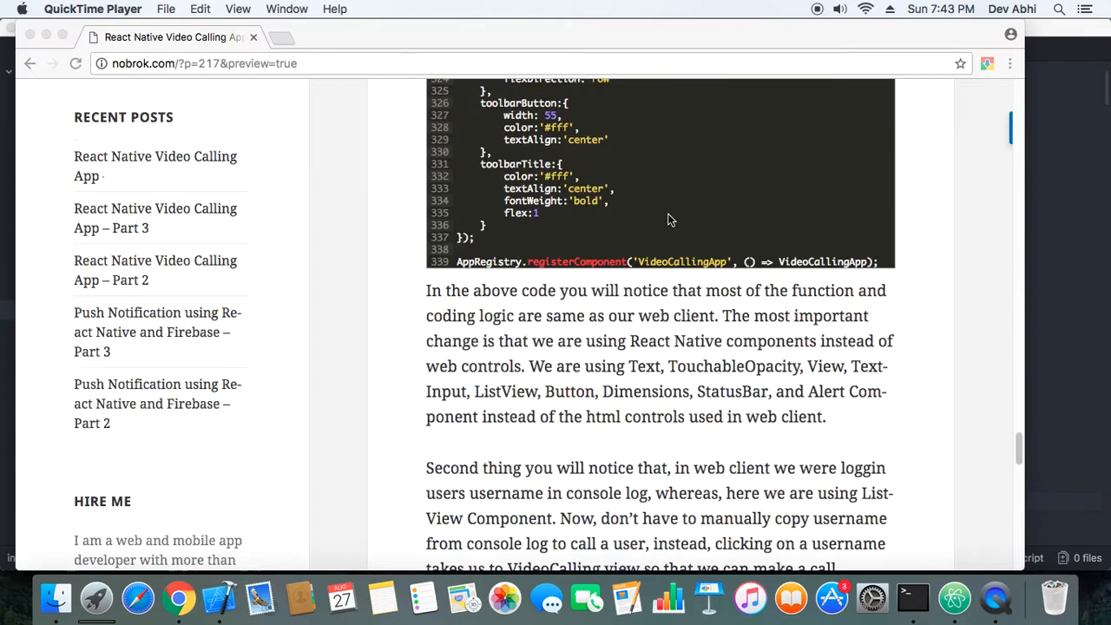
pyautogui.scroll(3)
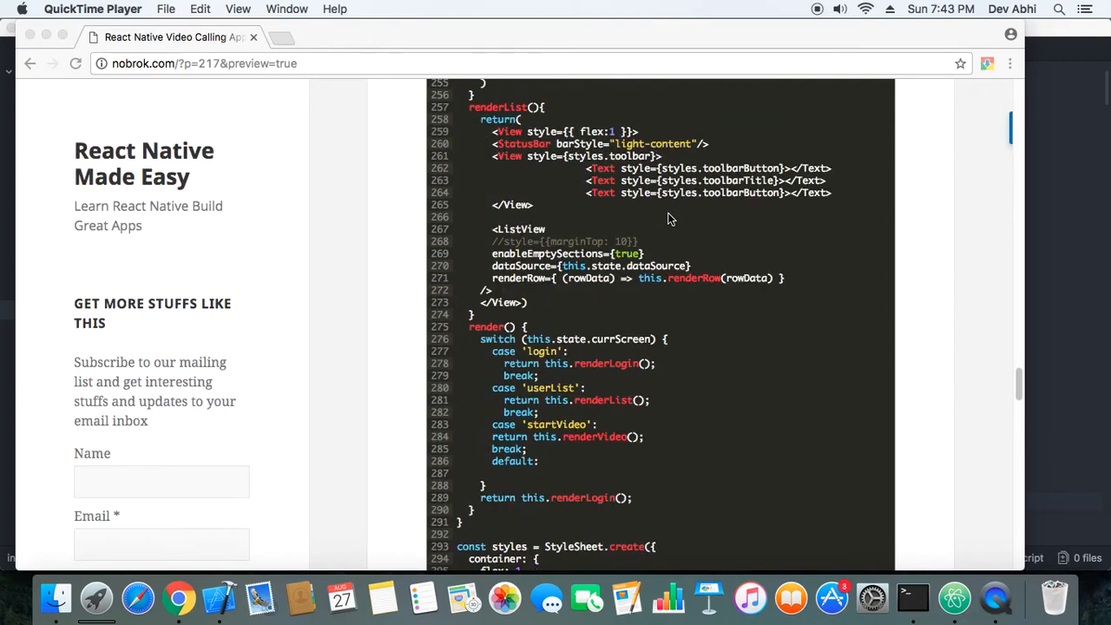
pyautogui.scroll(3)
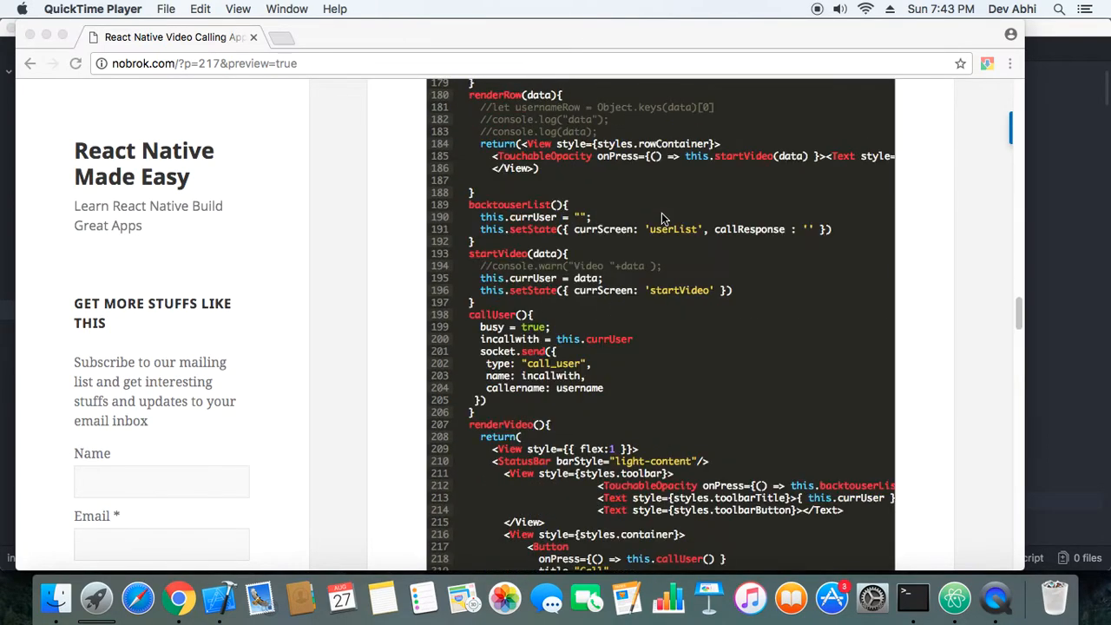
pyautogui.scroll(3)
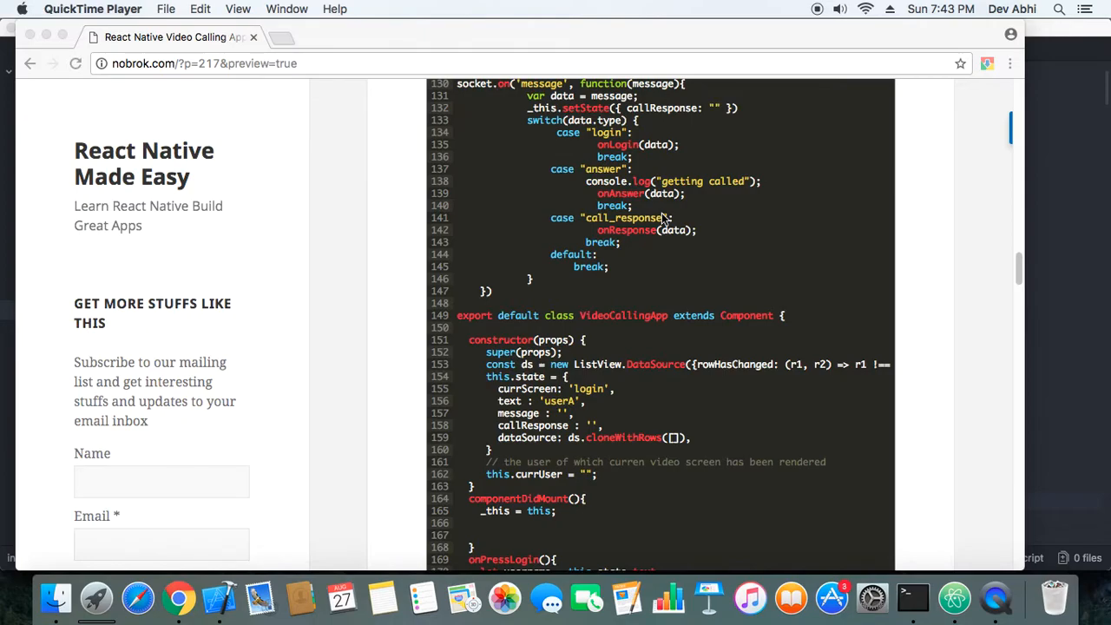
pyautogui.scroll(-3)
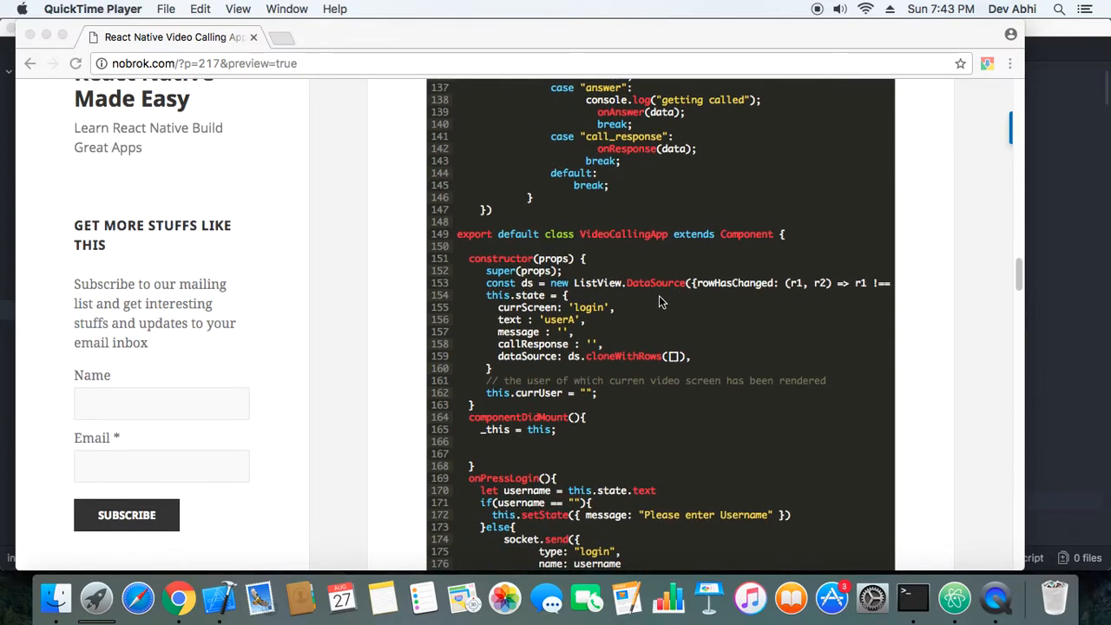
pyautogui.scroll(-3)
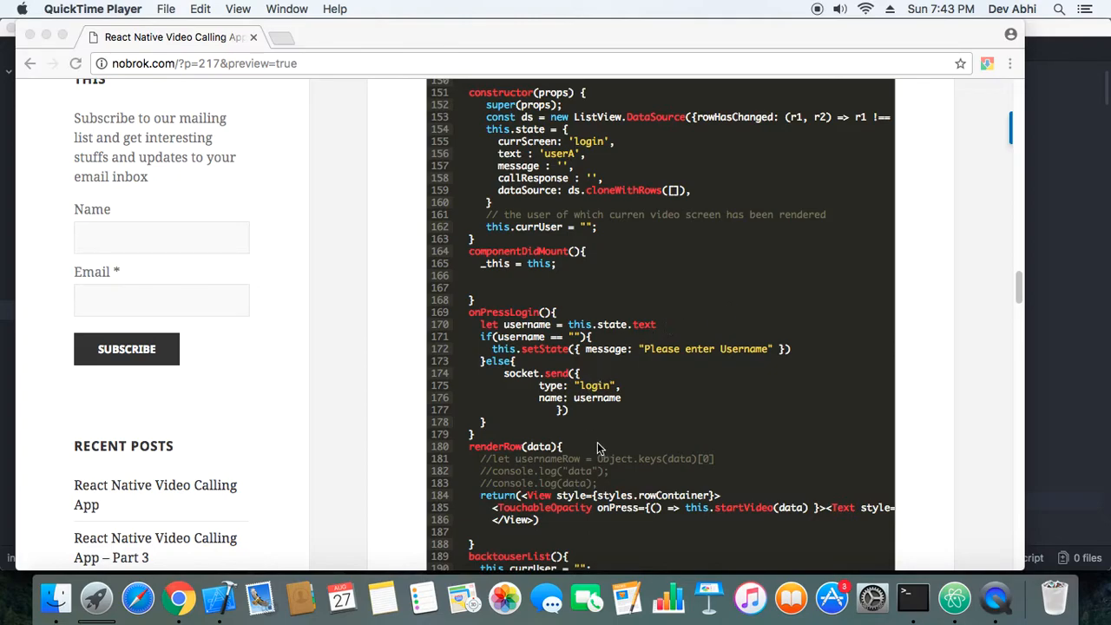
pyautogui.moveTo(733, 501)
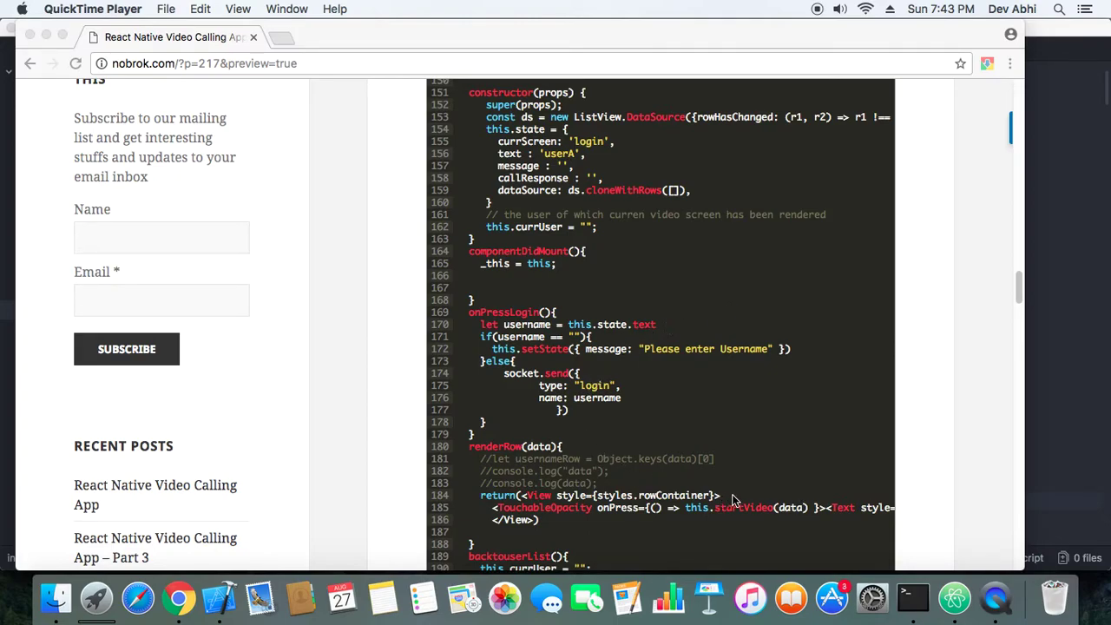
pyautogui.moveTo(747, 474)
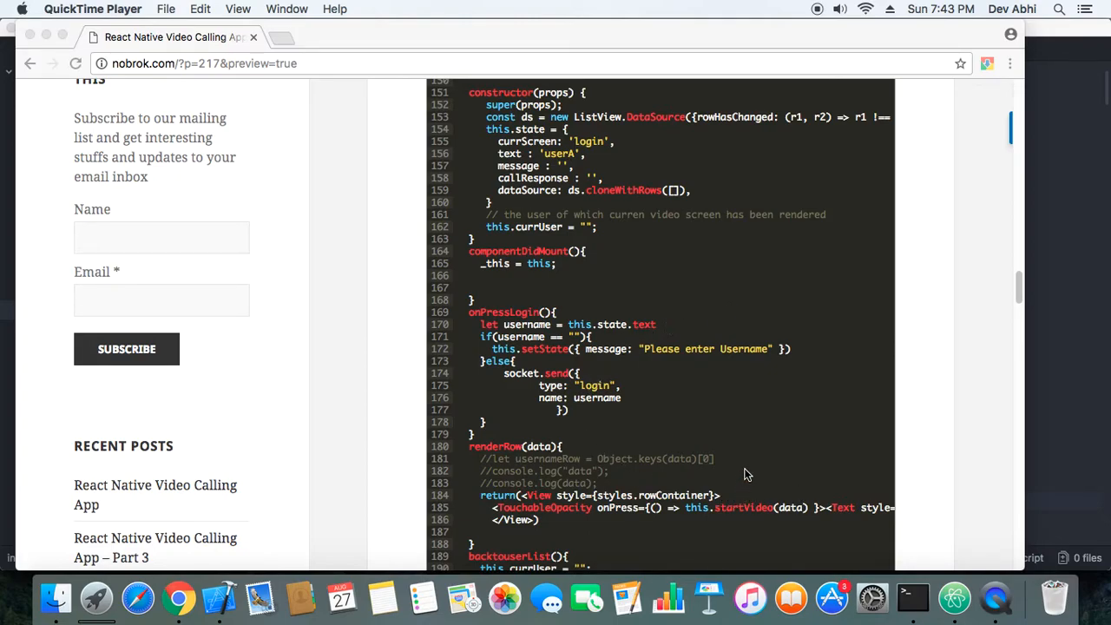
pyautogui.moveTo(753, 414)
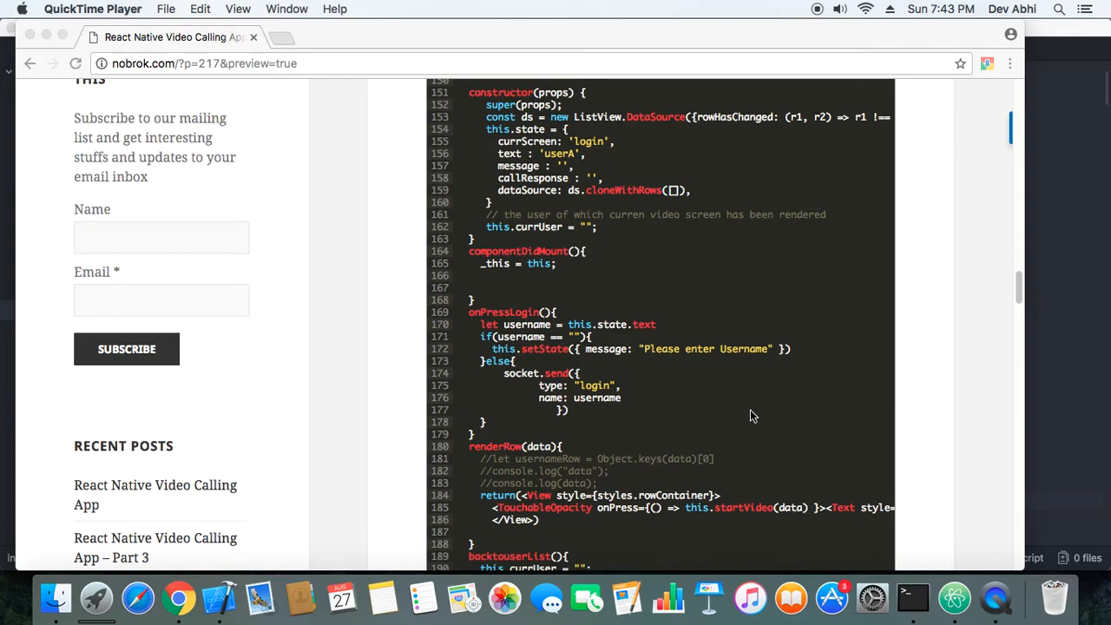
pyautogui.scroll(3)
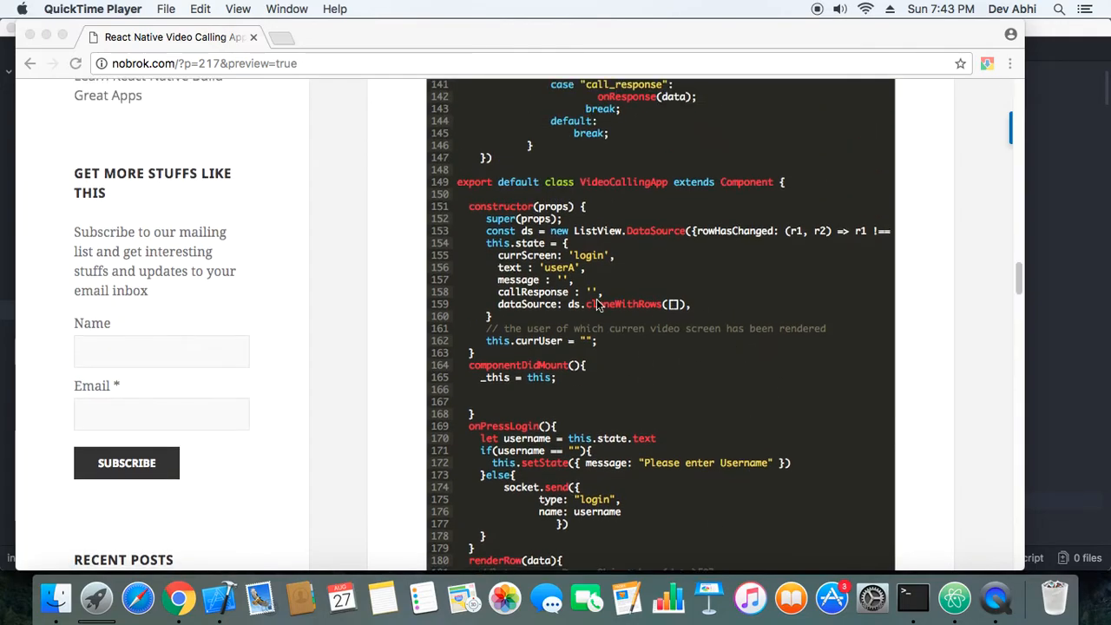
pyautogui.moveTo(677, 301)
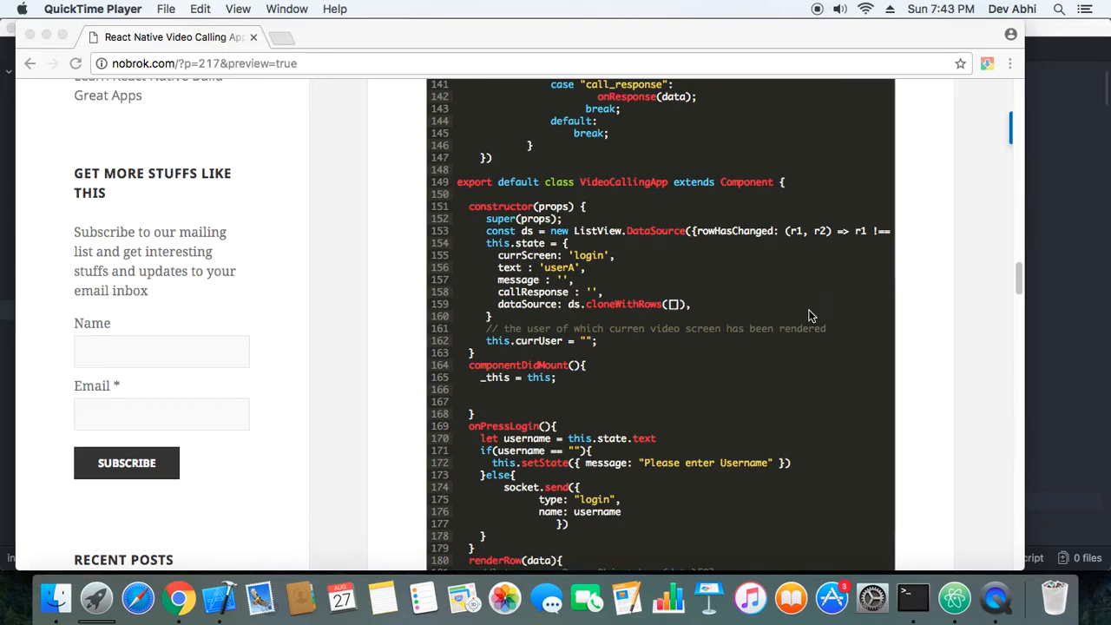
pyautogui.moveTo(718, 260)
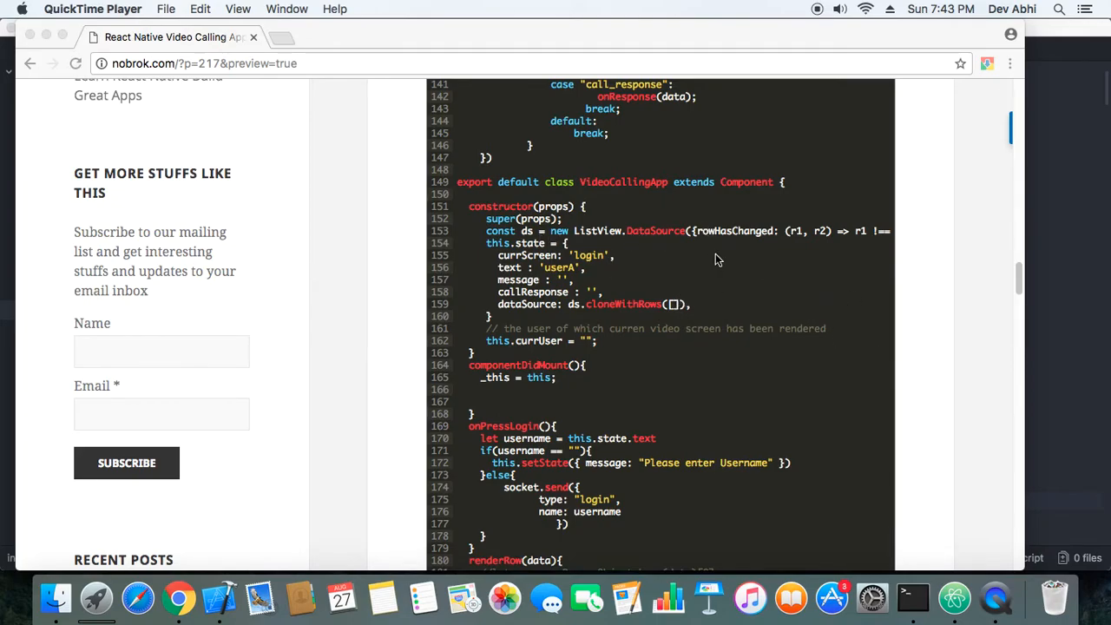
pyautogui.scroll(-3)
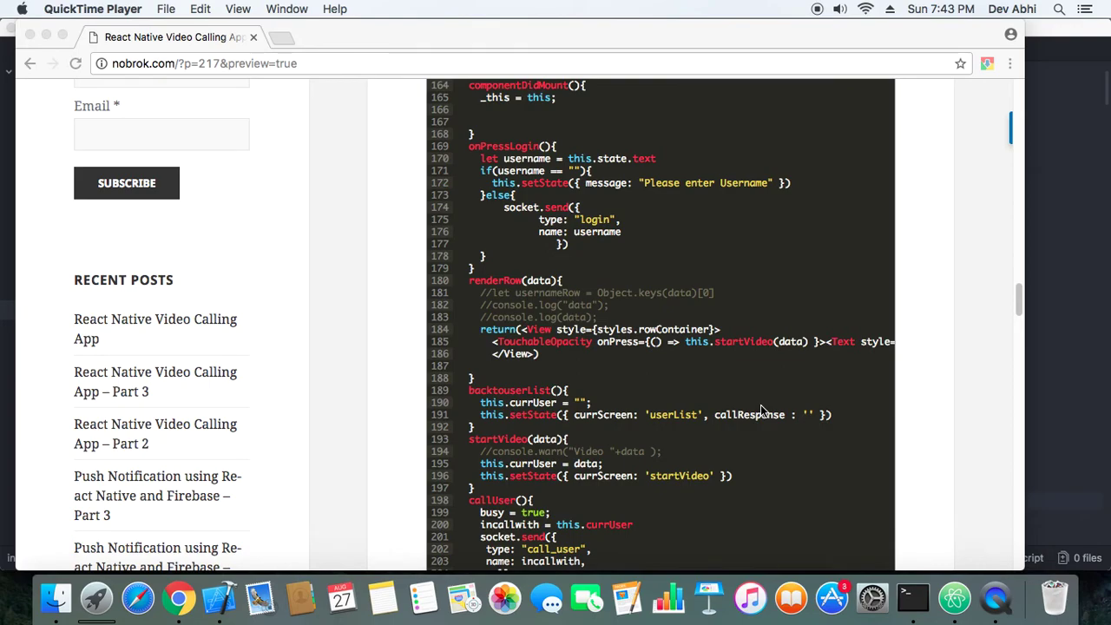
pyautogui.scroll(-3)
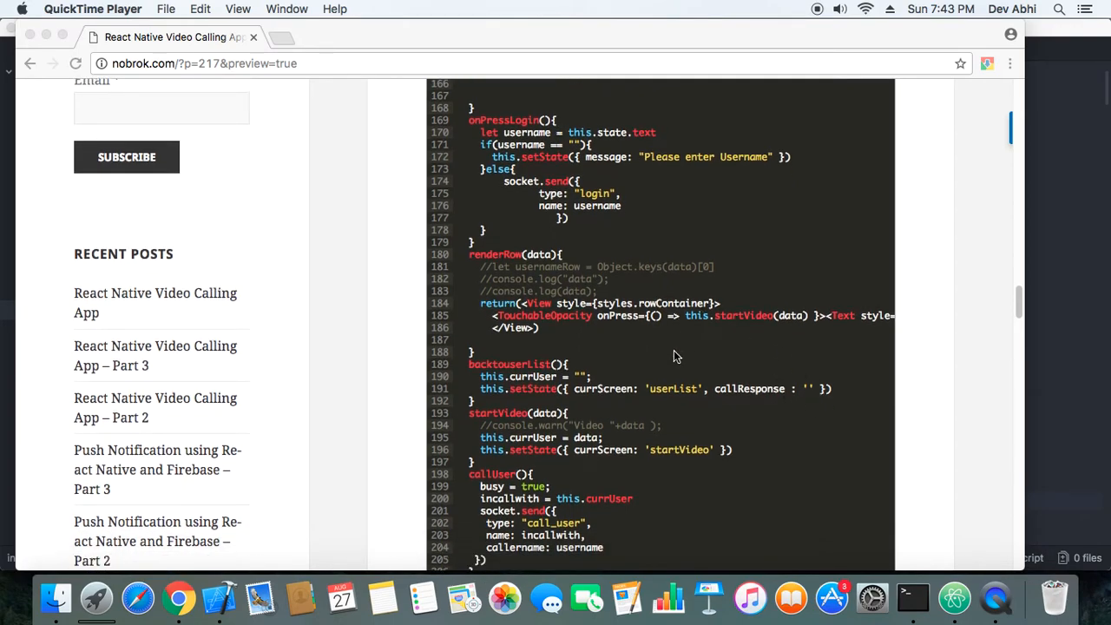
pyautogui.moveTo(616, 343)
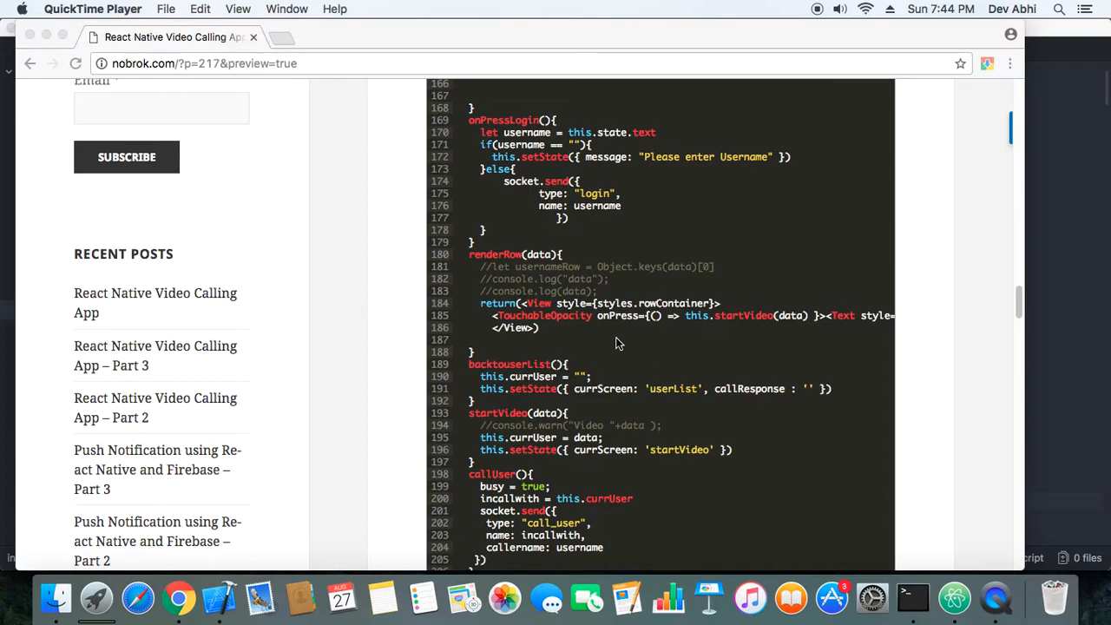
pyautogui.scroll(-3)
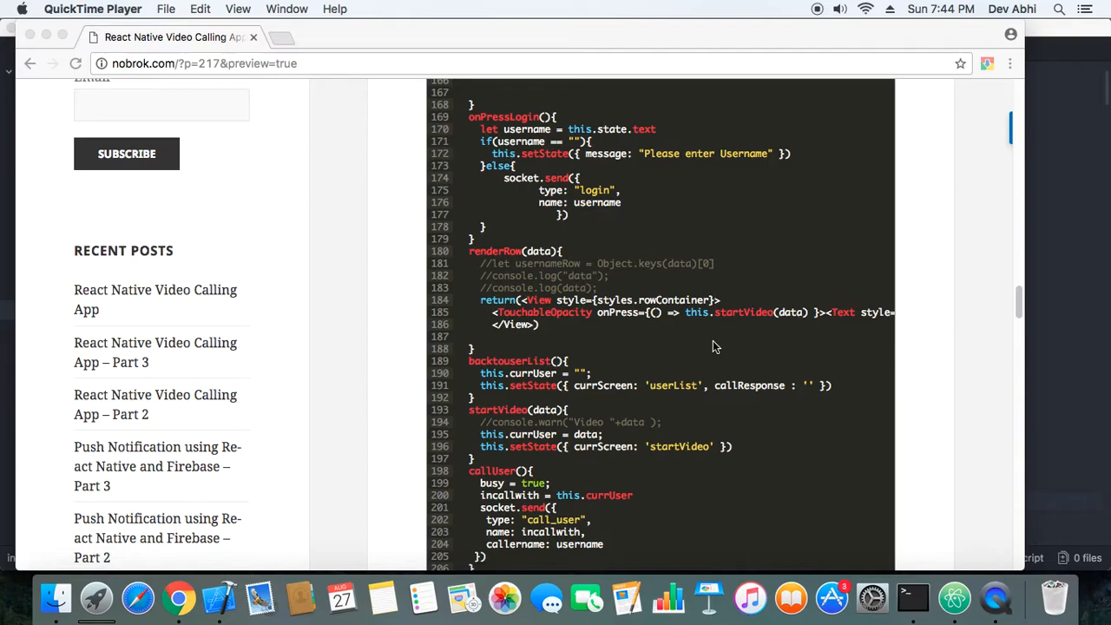
pyautogui.scroll(-3)
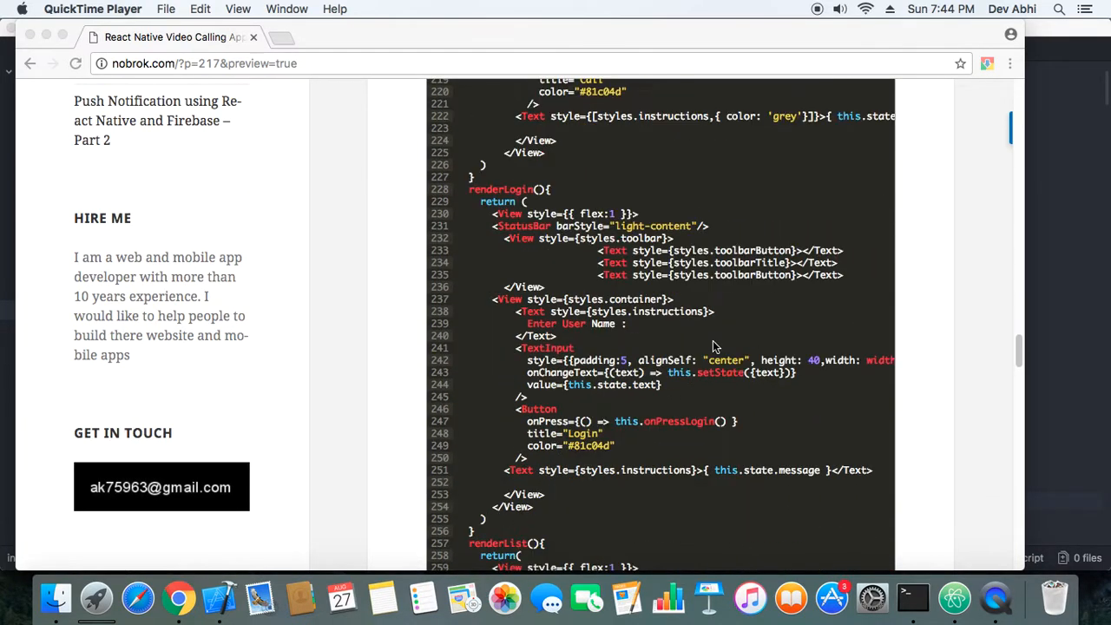